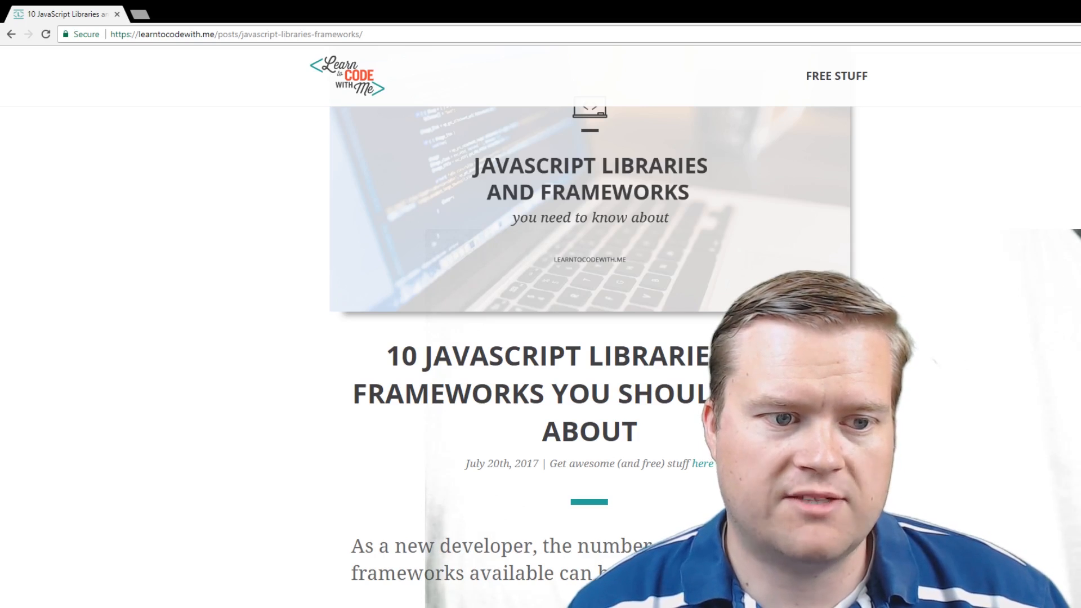
# Scroll to the '10 JavaScript libraries and frameworks' title and opening paragraph
pyautogui.scroll(-3)
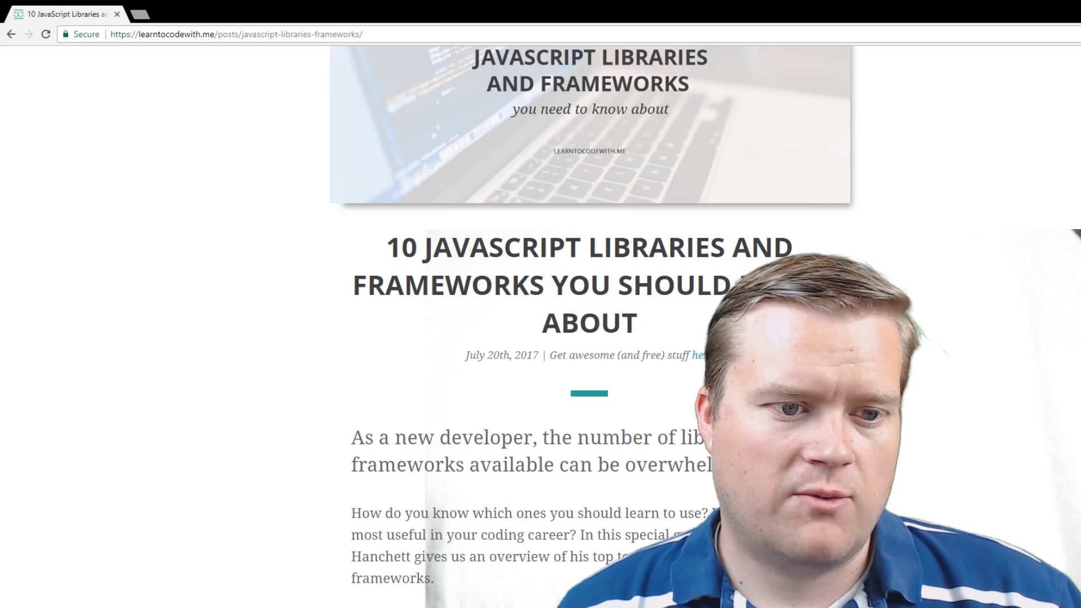
# Scroll to the table of contents listing five libraries and five frameworks
pyautogui.scroll(-3)
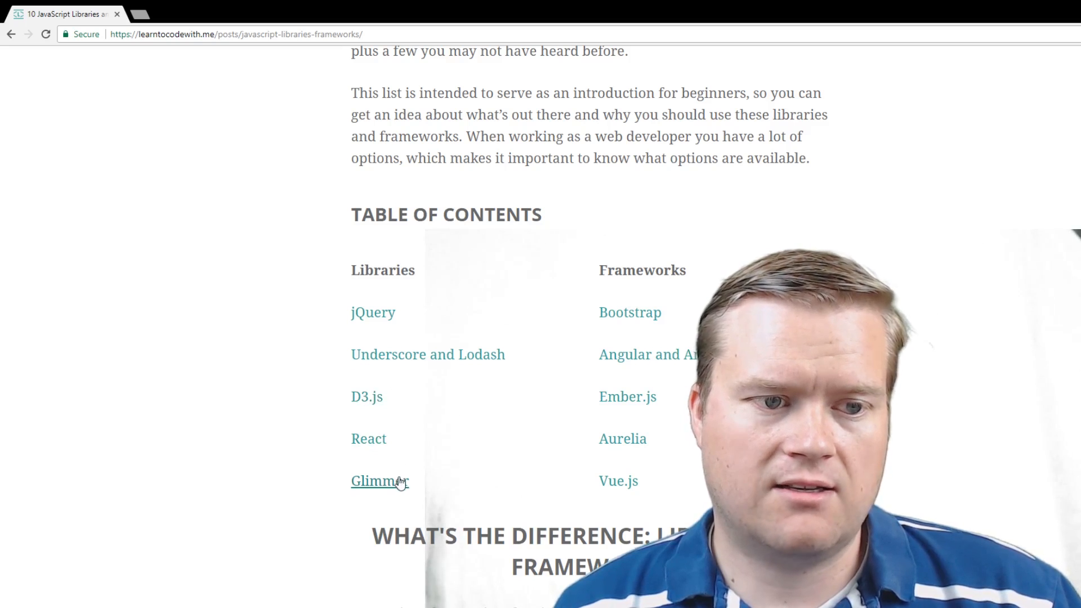
pyautogui.moveTo(700, 347)
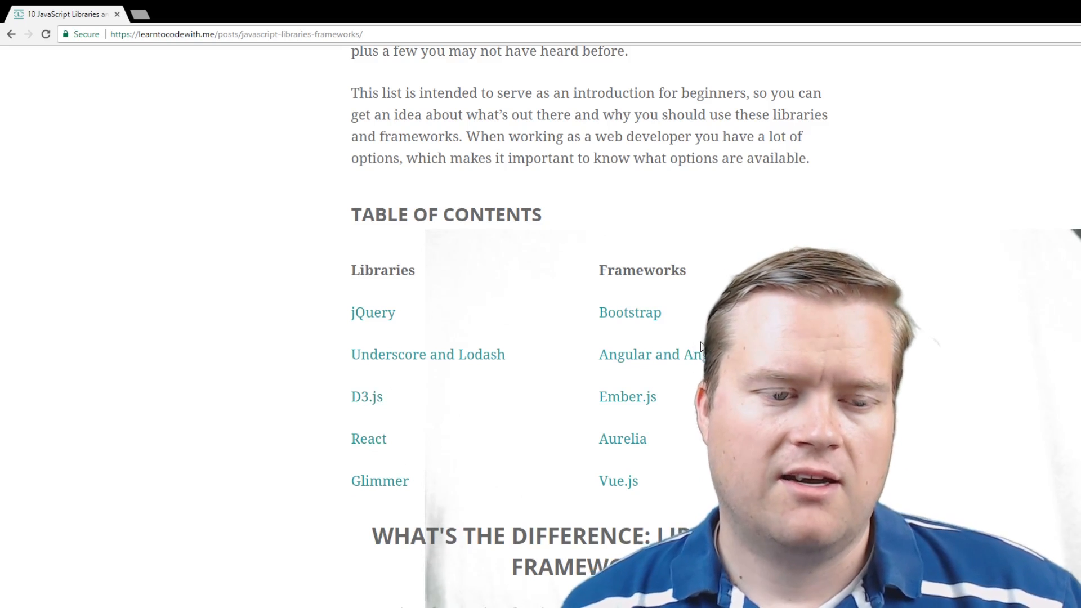
pyautogui.moveTo(649, 353)
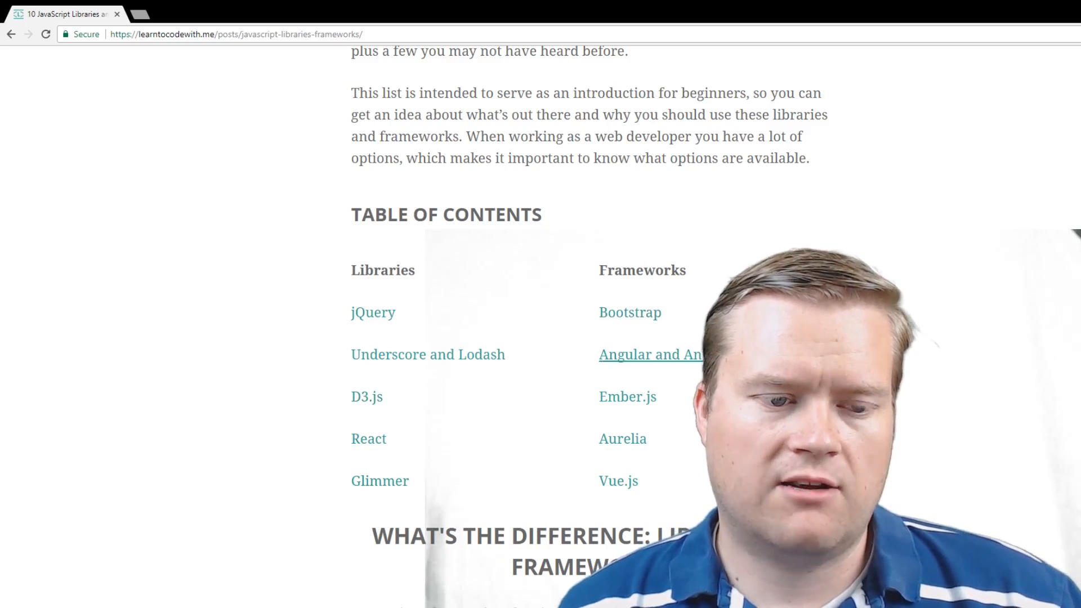
pyautogui.moveTo(622, 439)
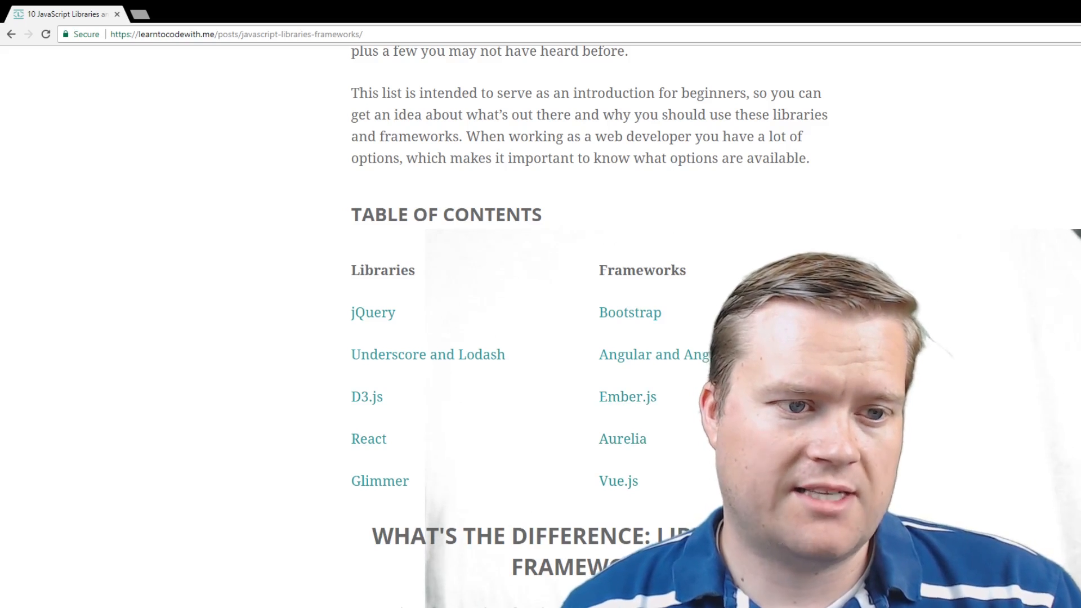
# Read down through 'What's the difference: Libraries vs. Frameworks' to its comment invitation
pyautogui.scroll(-3)
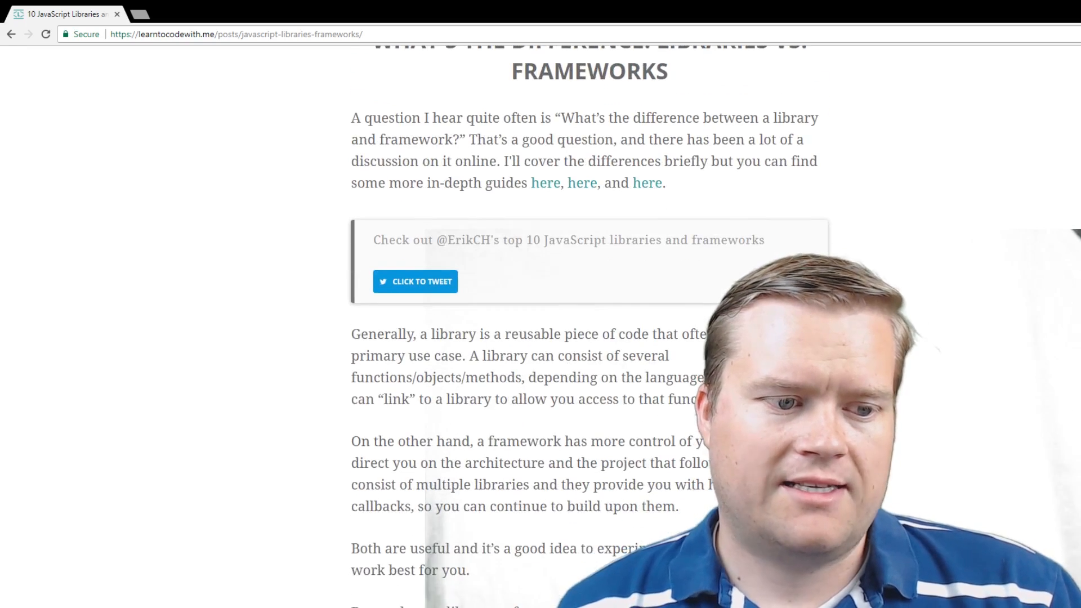
pyautogui.scroll(-3)
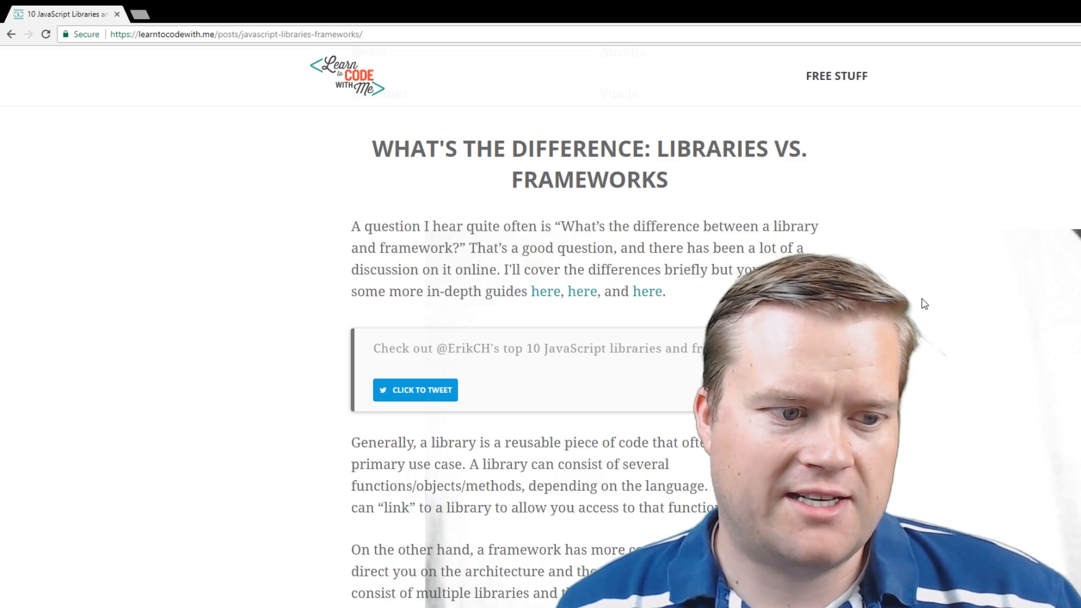
pyautogui.scroll(-3)
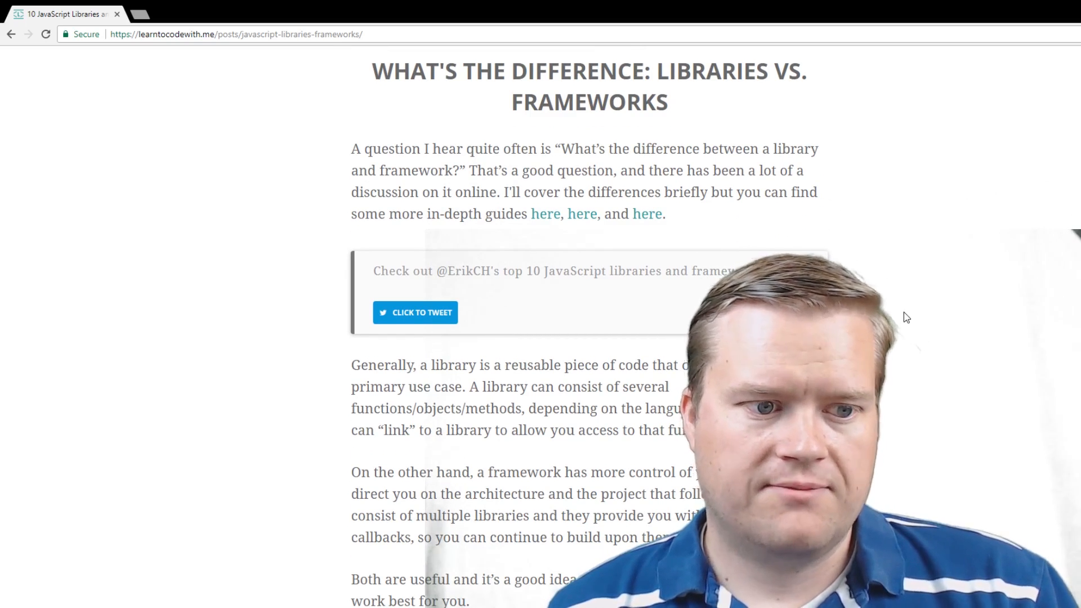
pyautogui.scroll(-3)
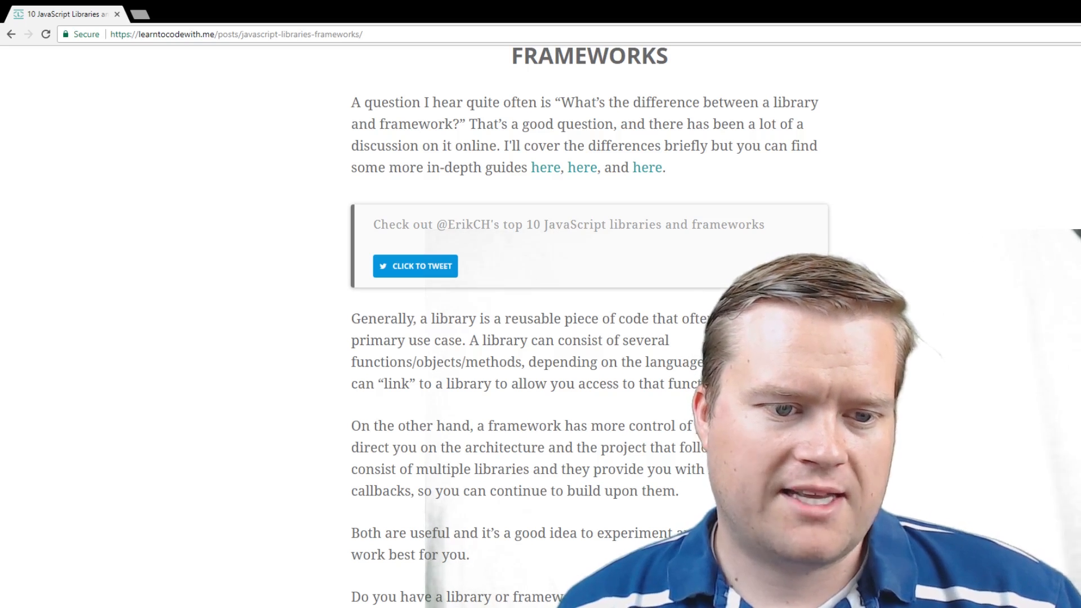
pyautogui.scroll(-3)
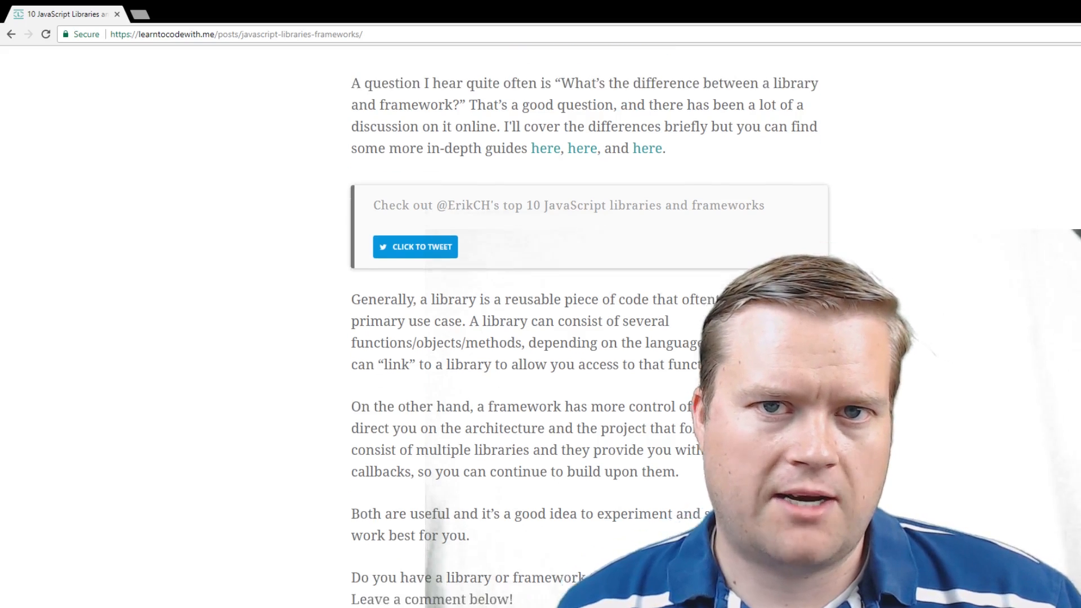
# Scroll to the Libraries heading and 'jQuery: An old classic (but is it obsolete?)'
pyautogui.scroll(-3)
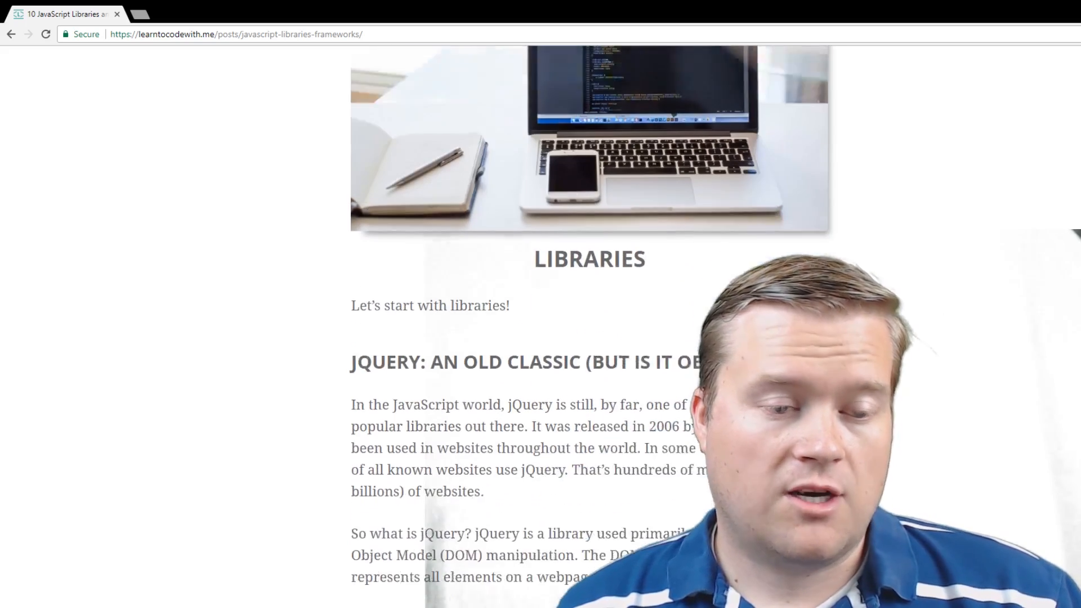
pyautogui.scroll(-3)
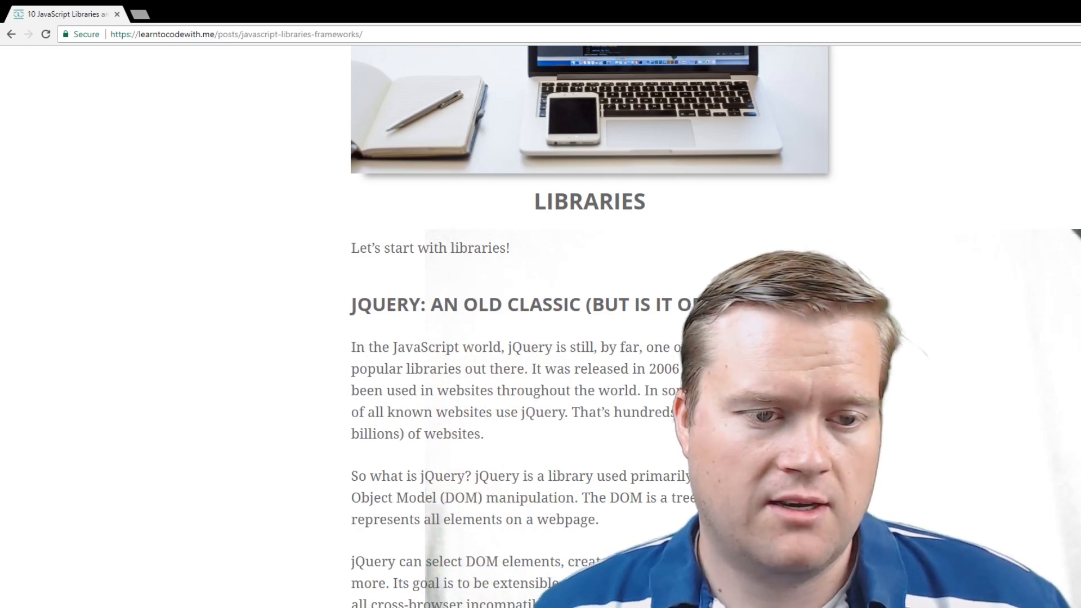
pyautogui.scroll(-3)
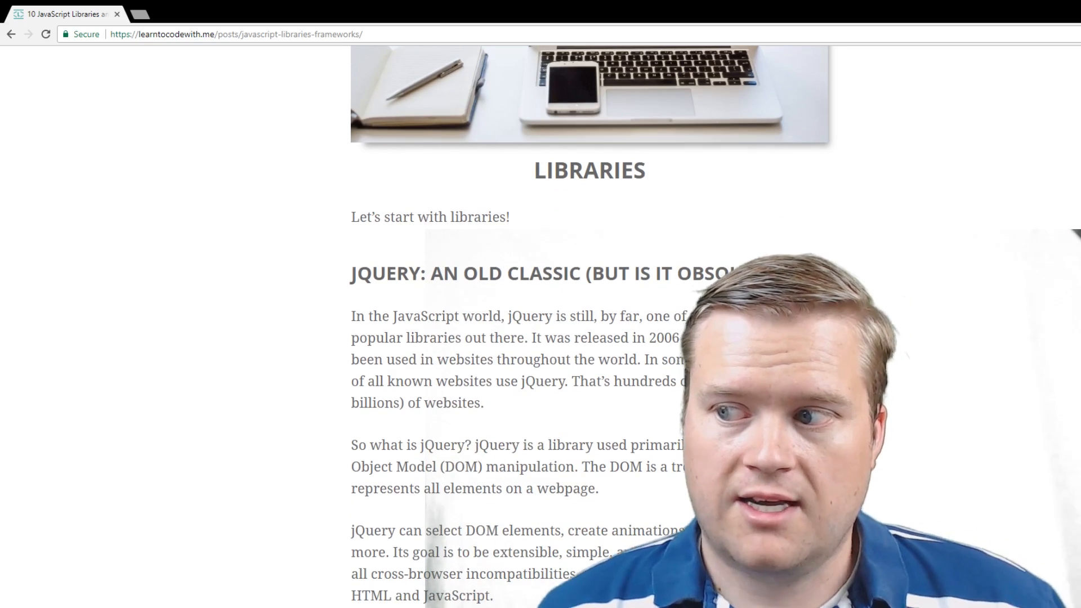
pyautogui.scroll(-3)
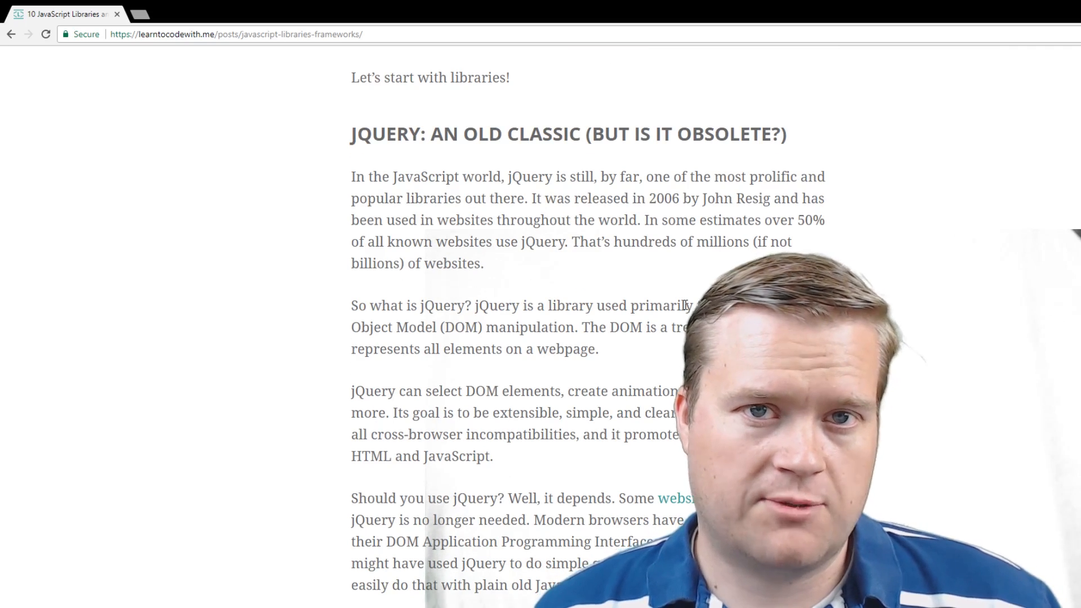
# Read the jQuery entry down to its 'Head back to the table of contents' link
pyautogui.scroll(-3)
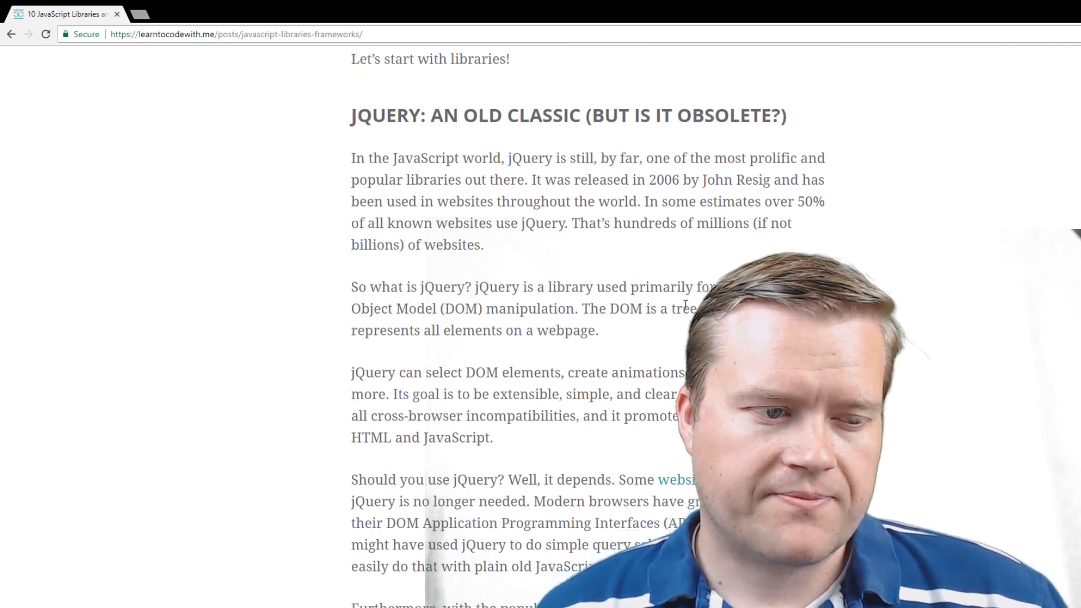
pyautogui.scroll(-3)
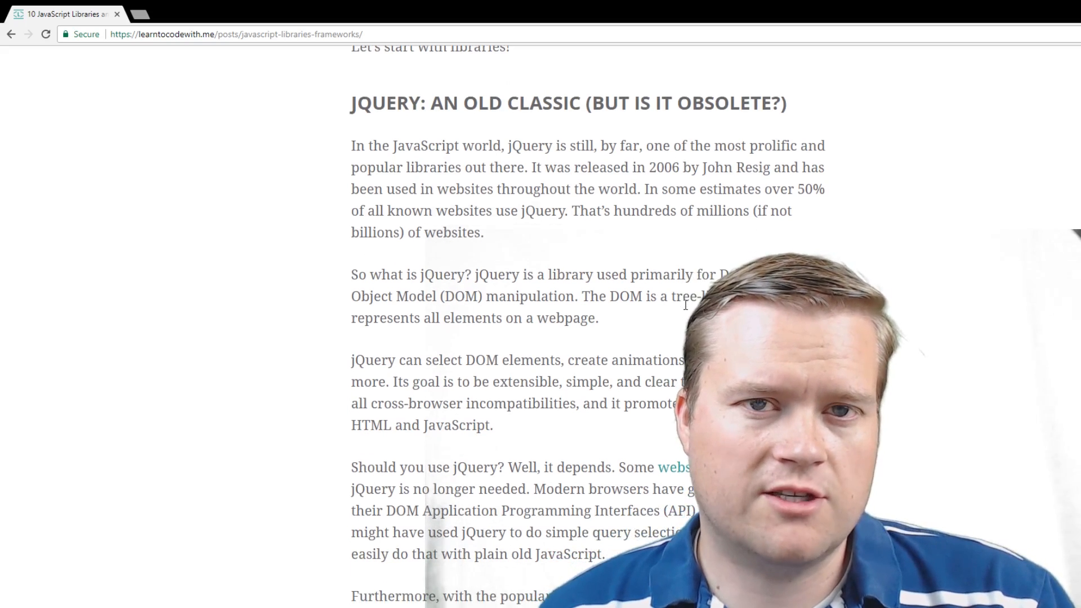
pyautogui.scroll(-3)
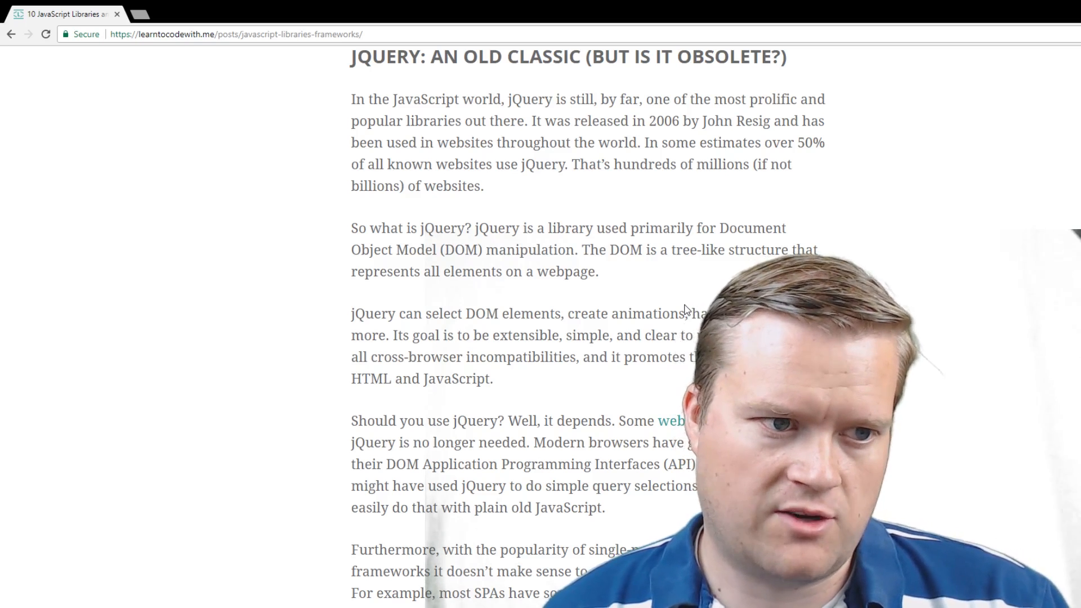
pyautogui.scroll(-3)
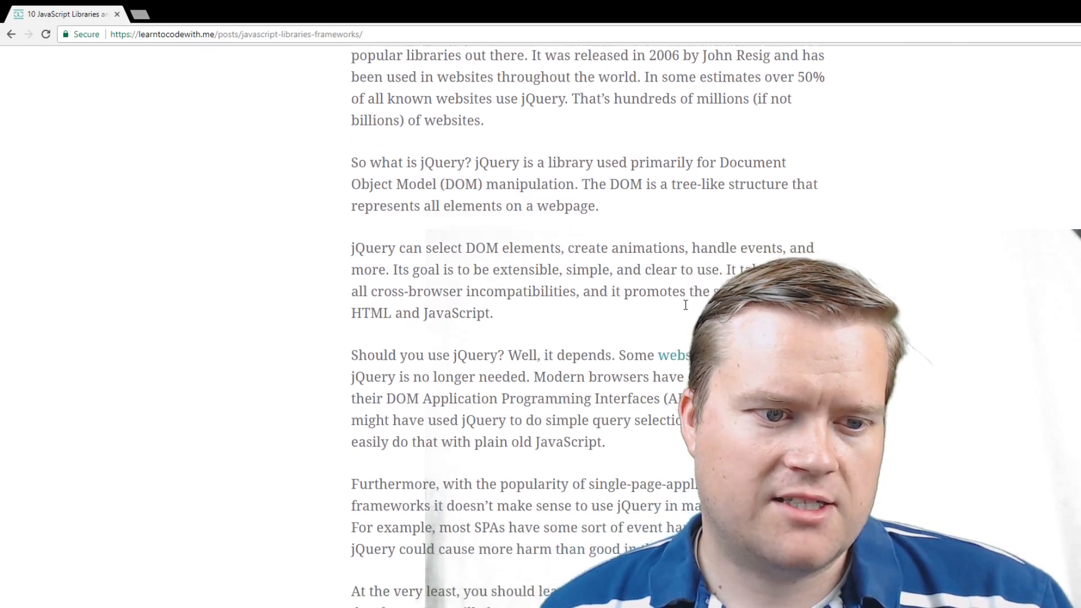
pyautogui.scroll(-3)
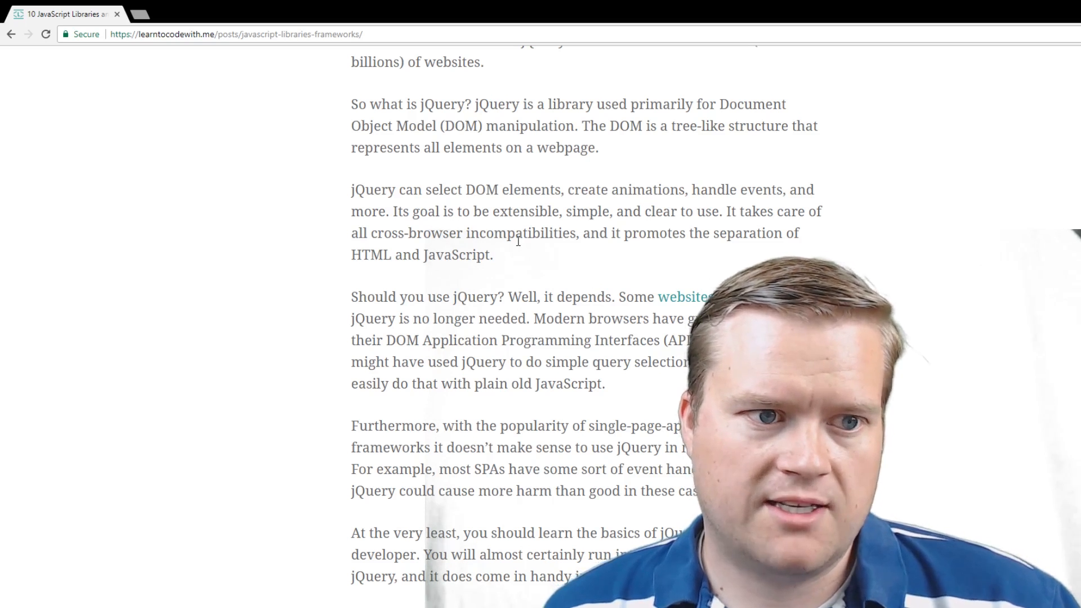
pyautogui.scroll(-3)
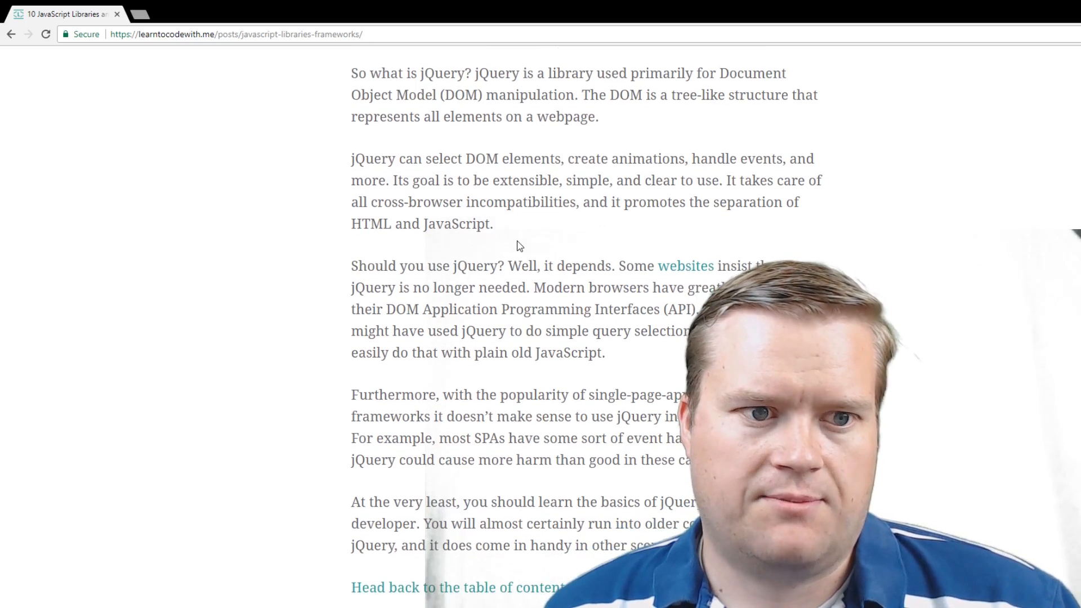
# Scroll past the jQuery section's end until the UNDERSCORE AND LODASH heading appears
pyautogui.scroll(-3)
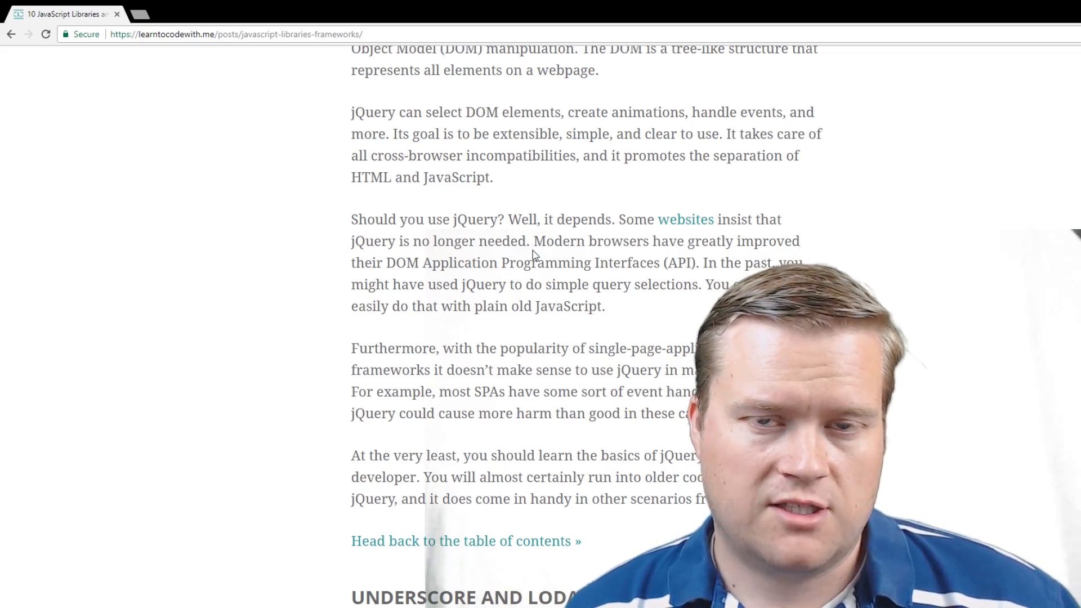
pyautogui.scroll(-3)
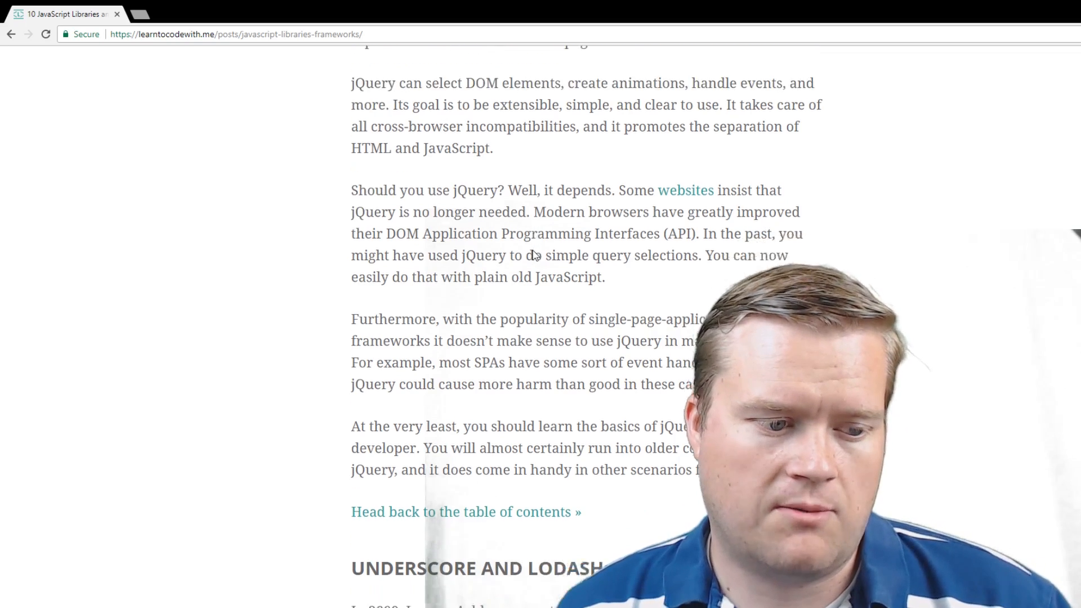
# Read through the Underscore and Lodash entry until the D3.JS heading shows
pyautogui.scroll(-3)
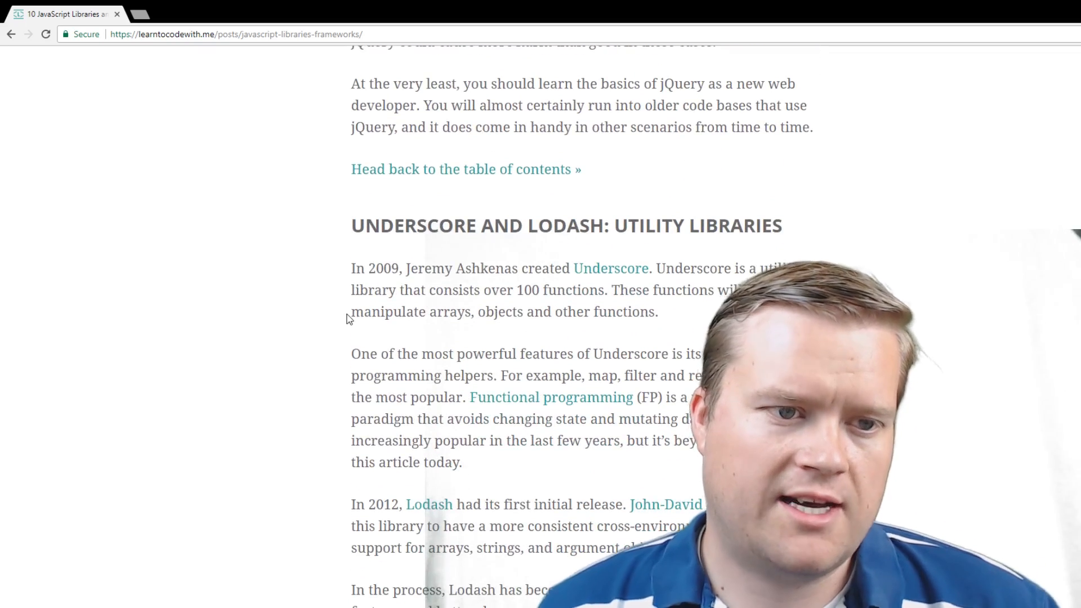
pyautogui.scroll(-3)
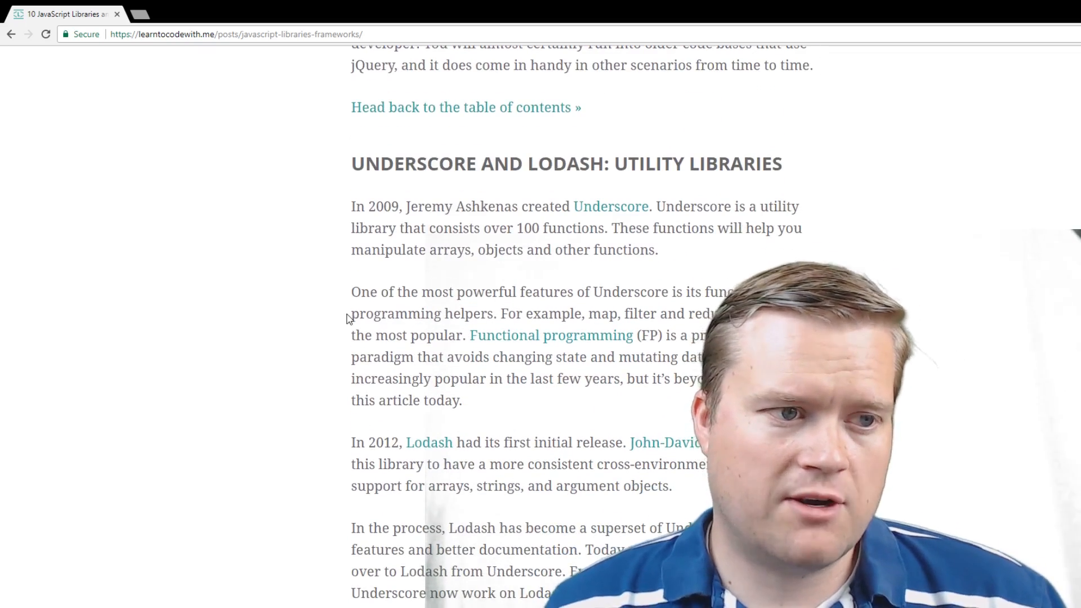
pyautogui.scroll(-3)
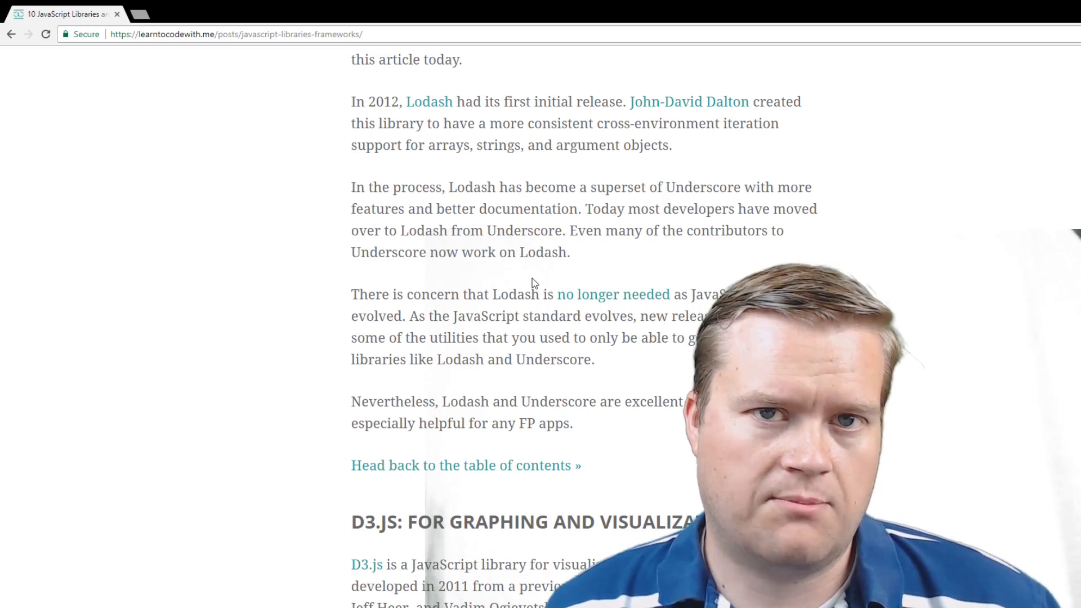
pyautogui.scroll(-3)
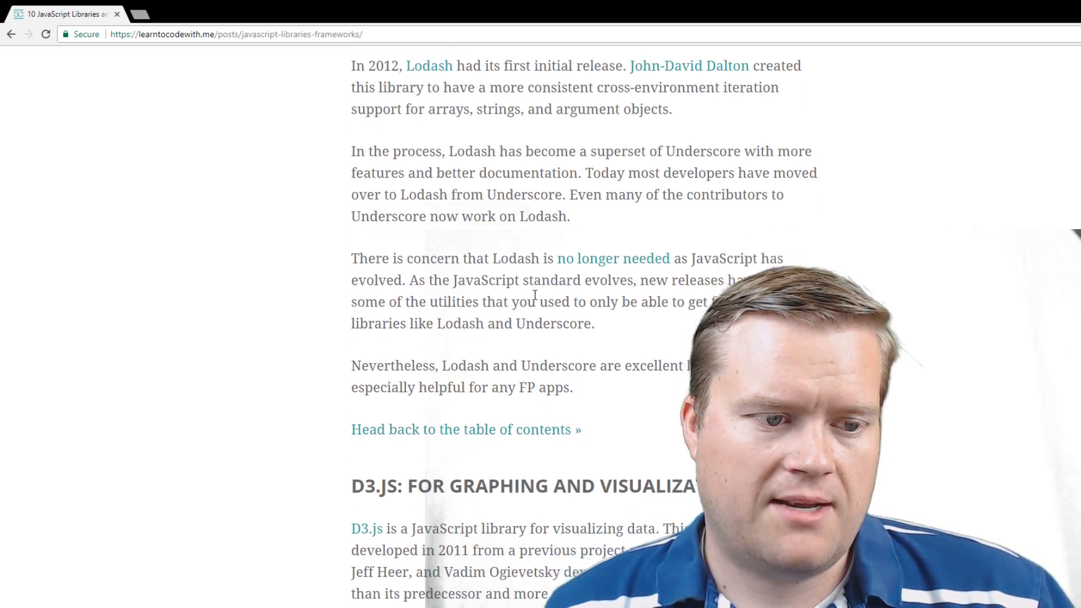
# Read through the D3.js section and into the React entry
pyautogui.scroll(-3)
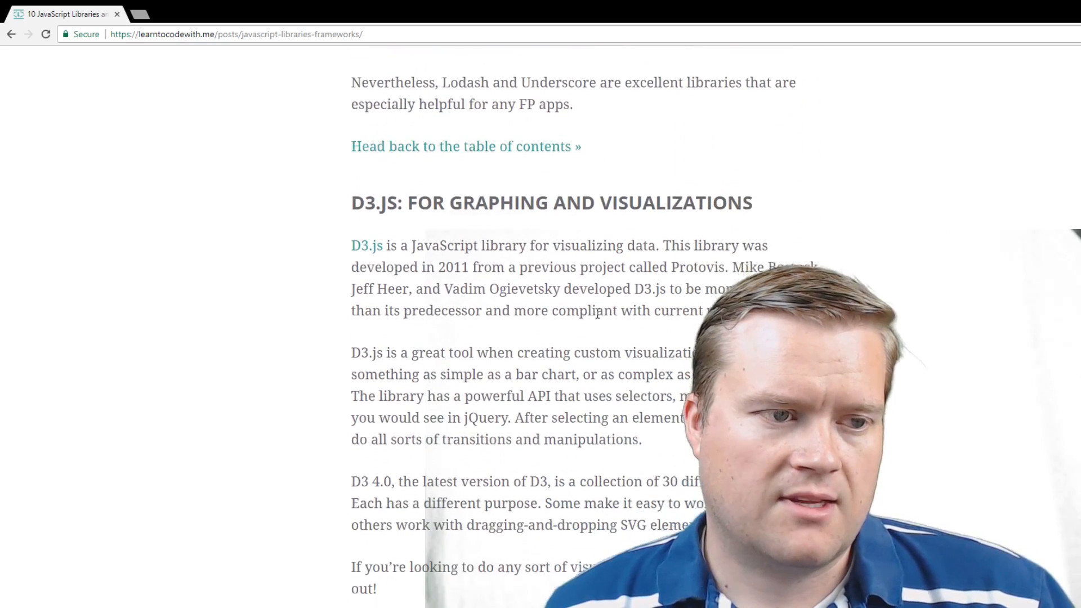
pyautogui.scroll(-3)
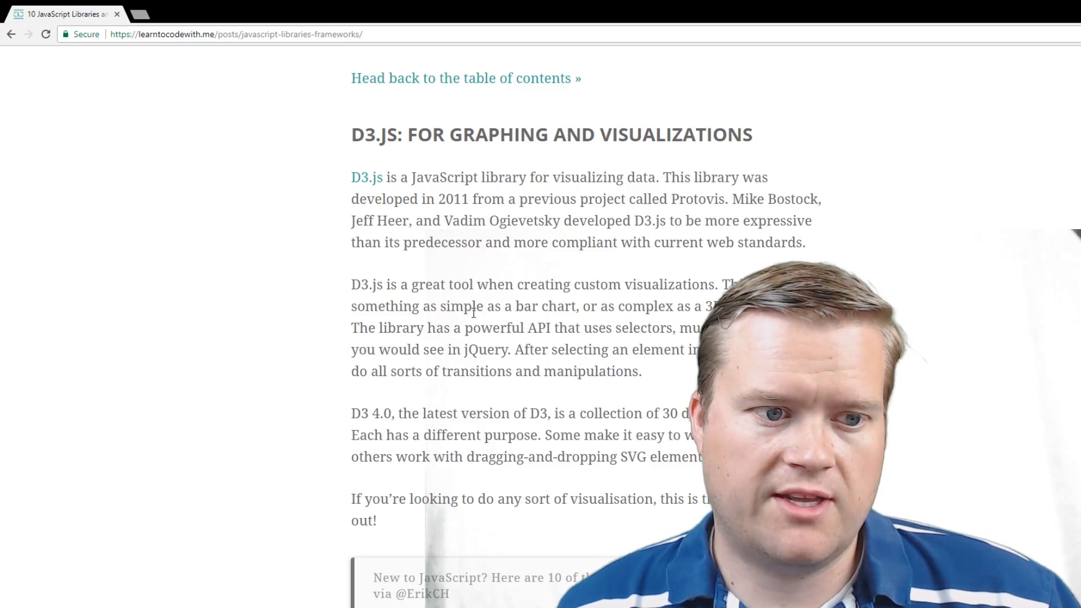
pyautogui.scroll(-3)
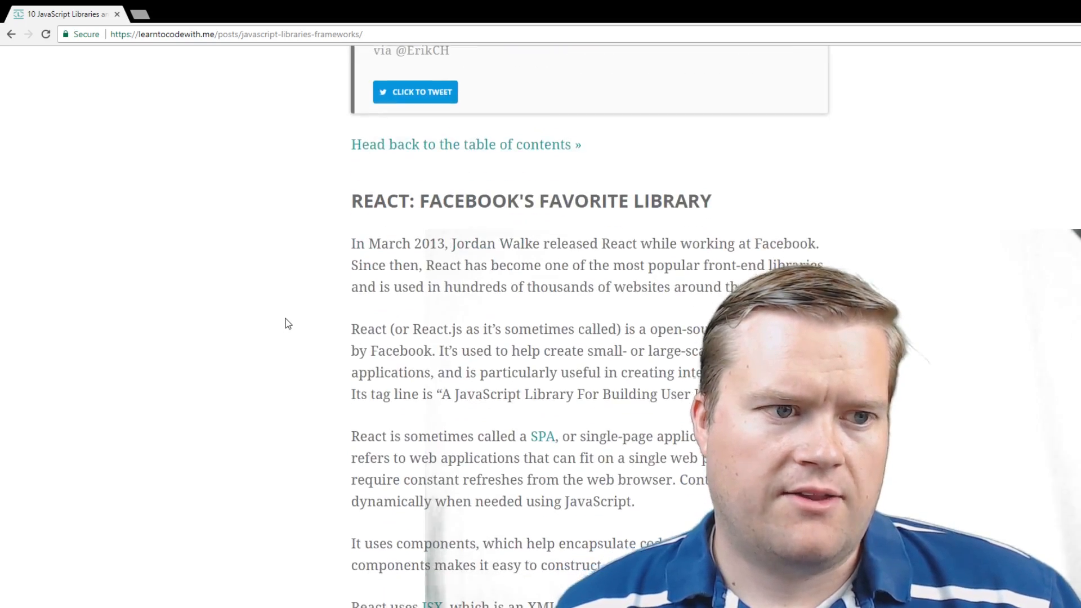
pyautogui.scroll(-3)
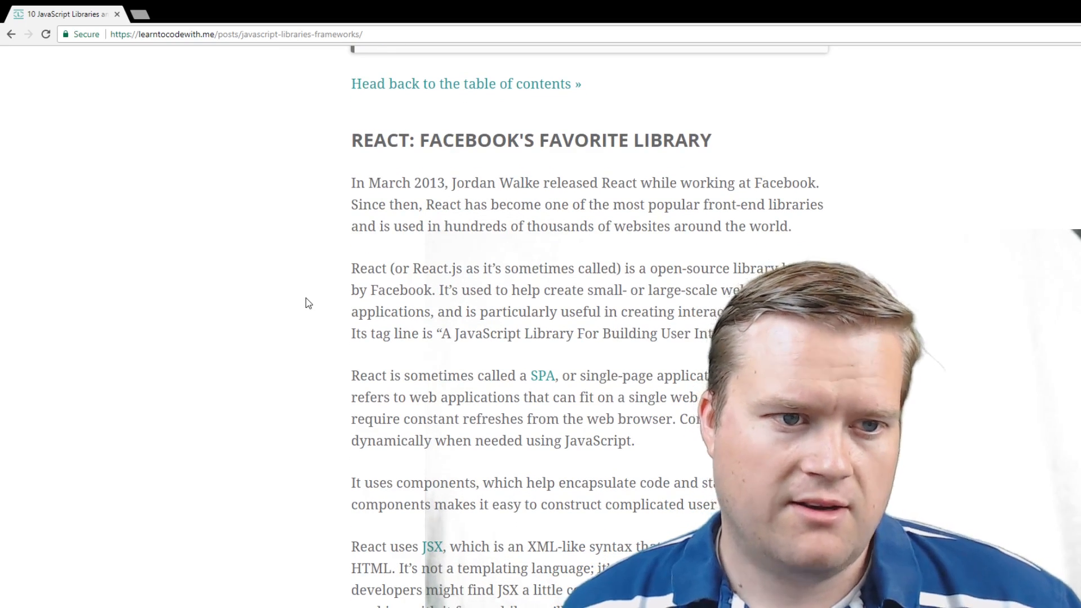
pyautogui.scroll(-3)
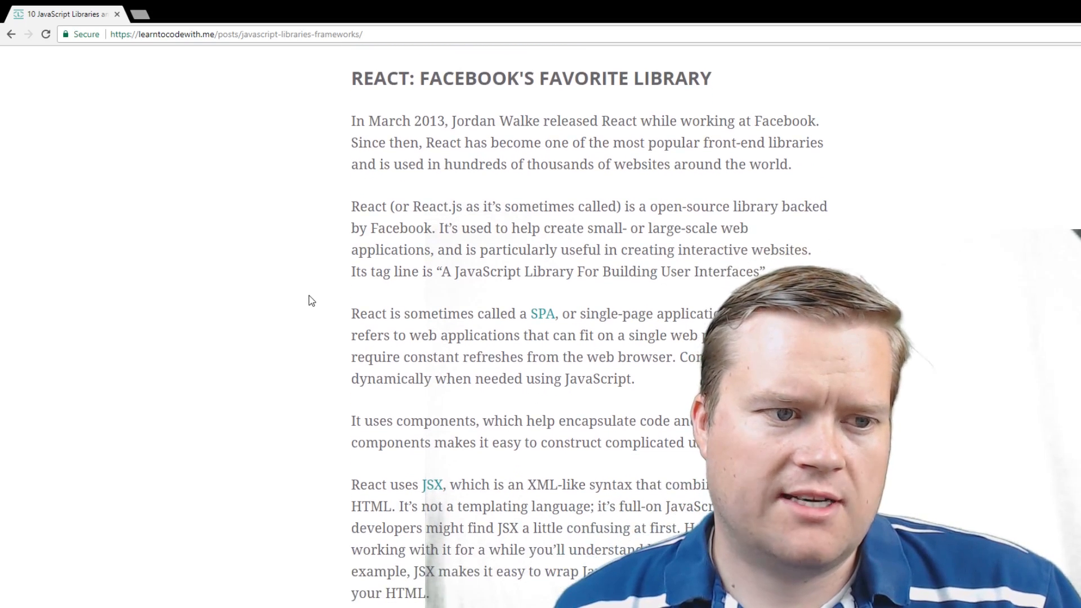
pyautogui.scroll(-3)
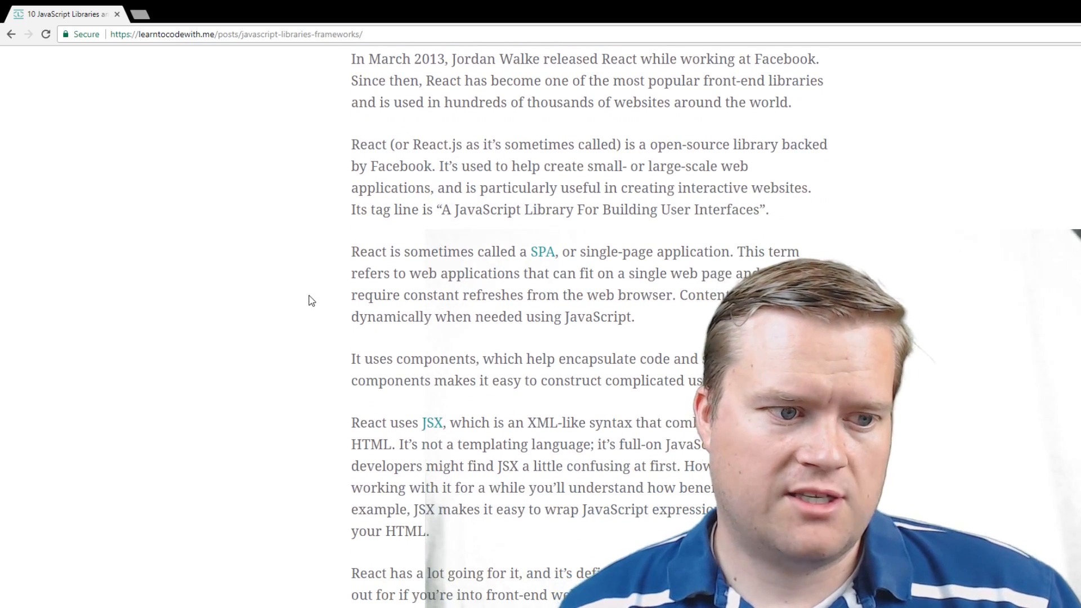
pyautogui.scroll(-3)
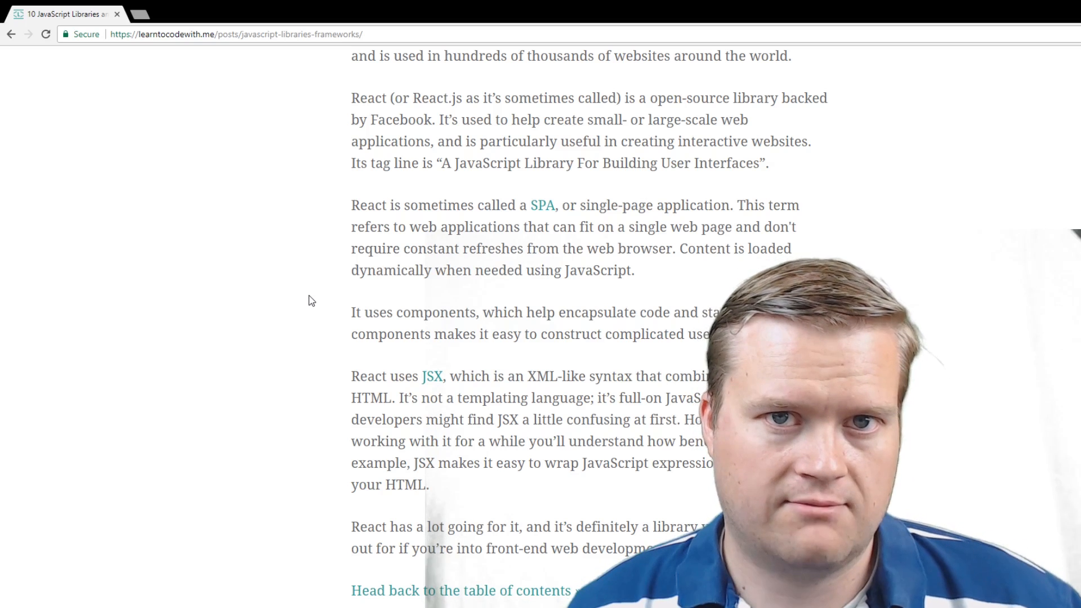
pyautogui.scroll(-3)
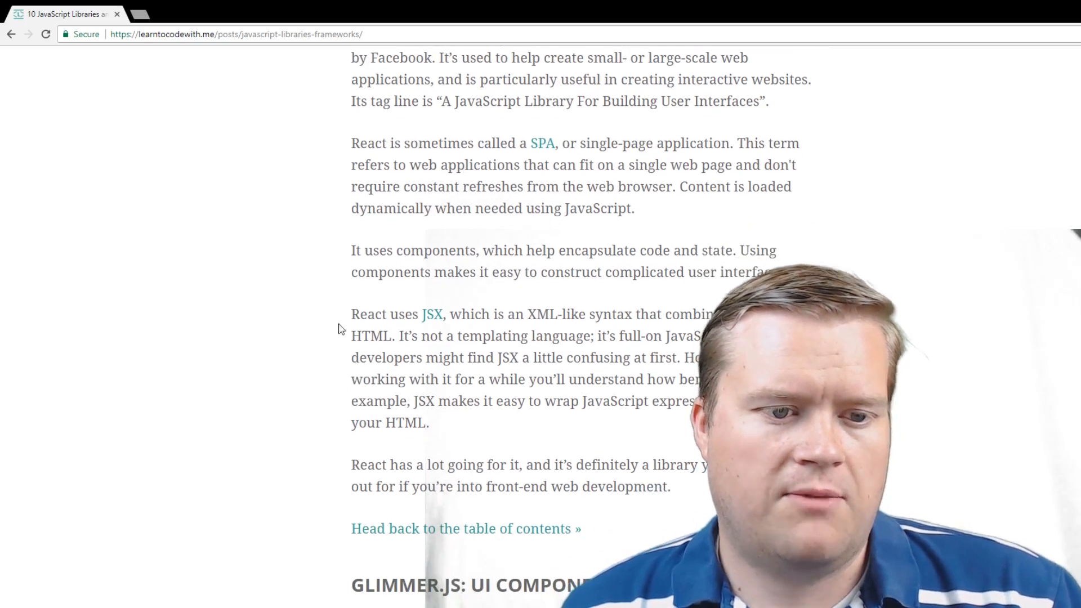
# Select the sentence saying JSX isn't a templating language, then reach the GLIMMER.JS heading
pyautogui.moveTo(445, 335); pyautogui.dragTo(654, 357)
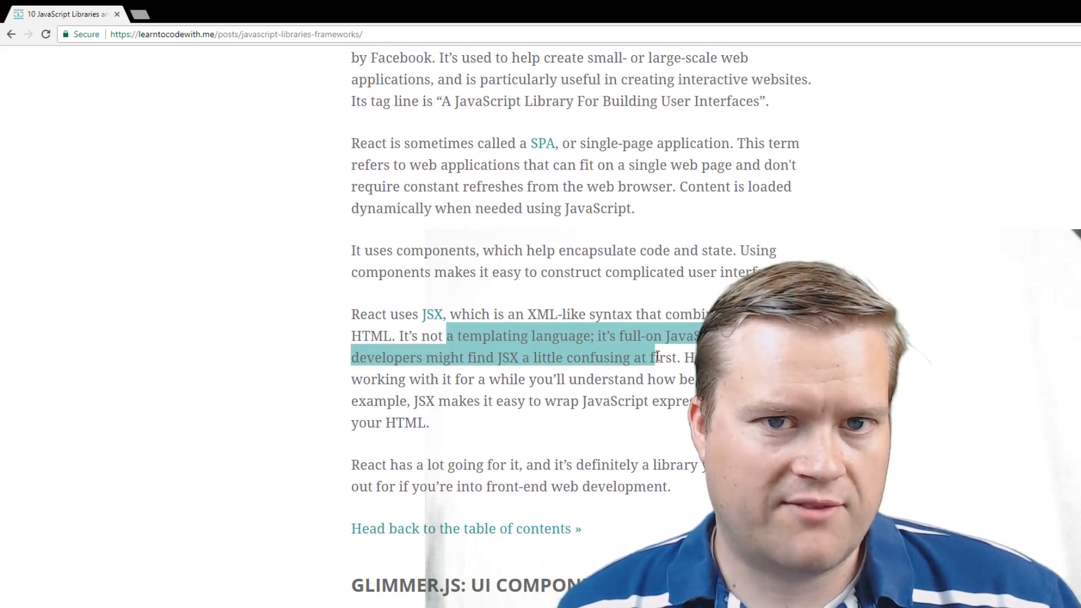
pyautogui.scroll(-3)
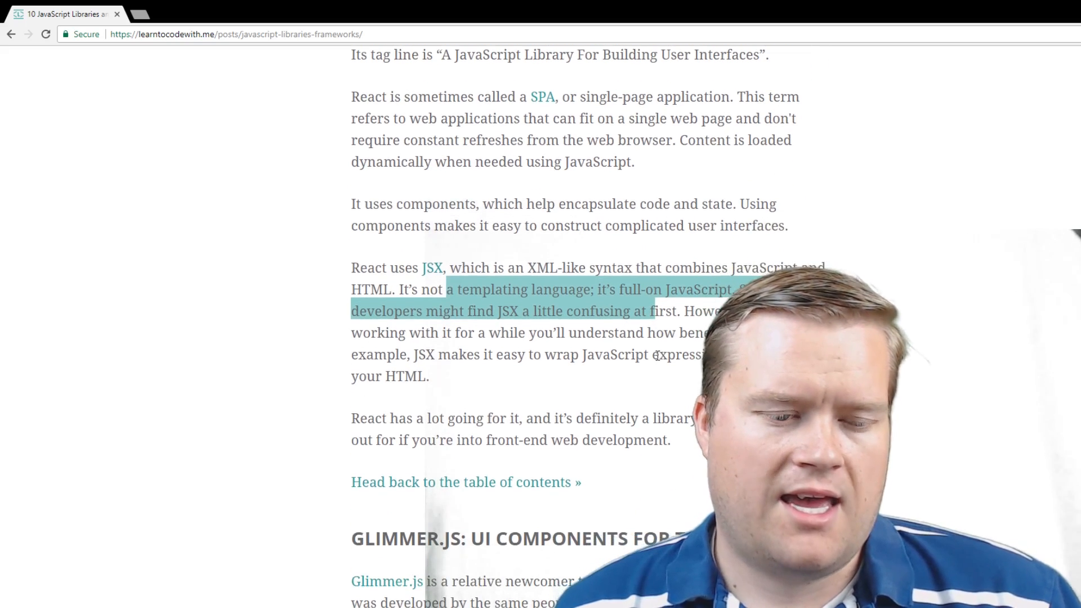
pyautogui.scroll(3)
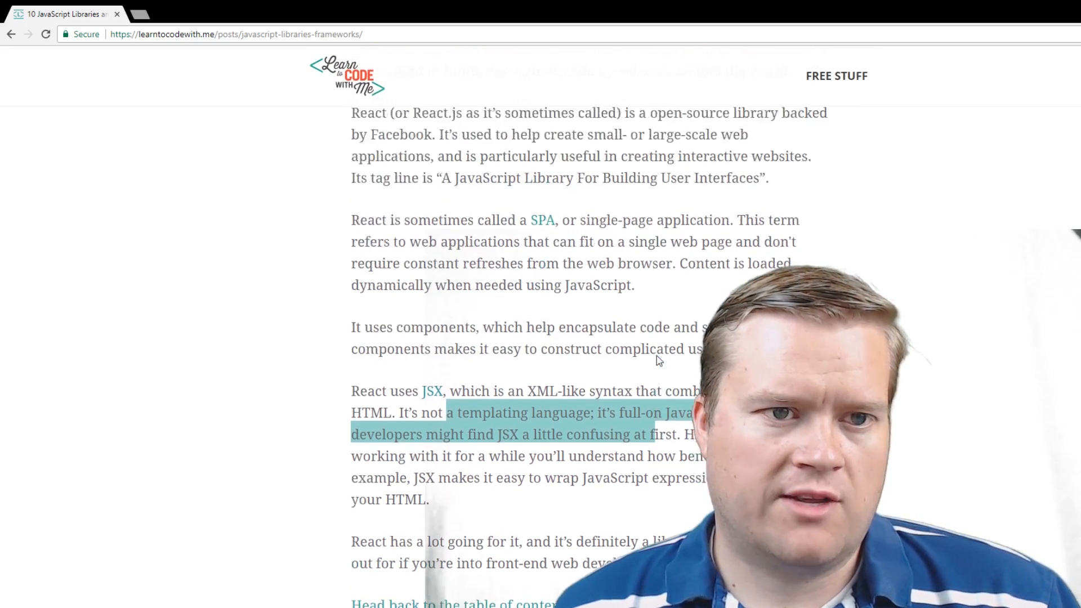
pyautogui.scroll(-3)
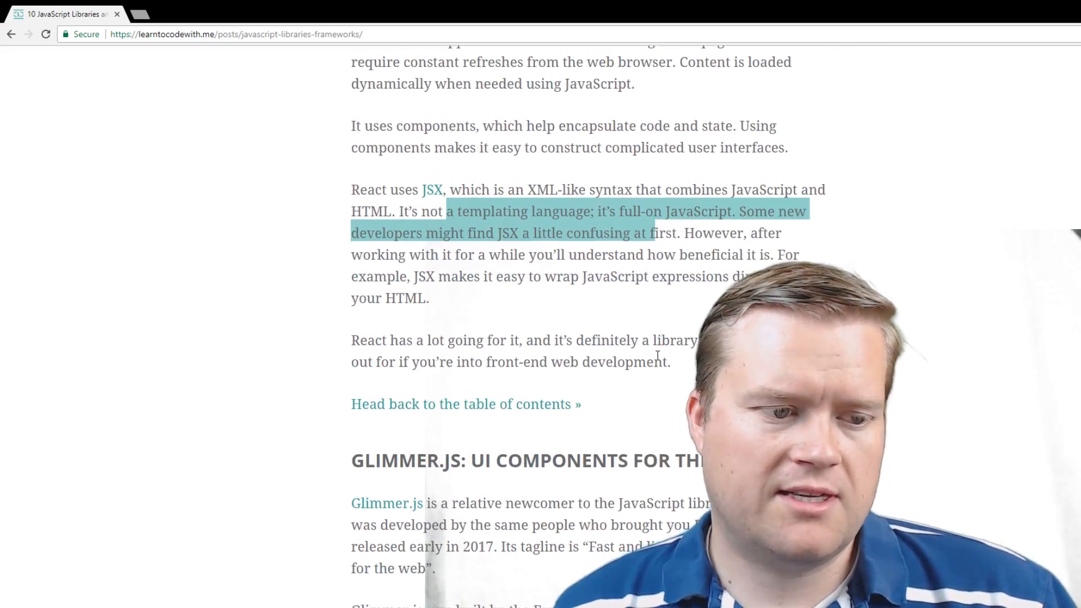
pyautogui.scroll(-3)
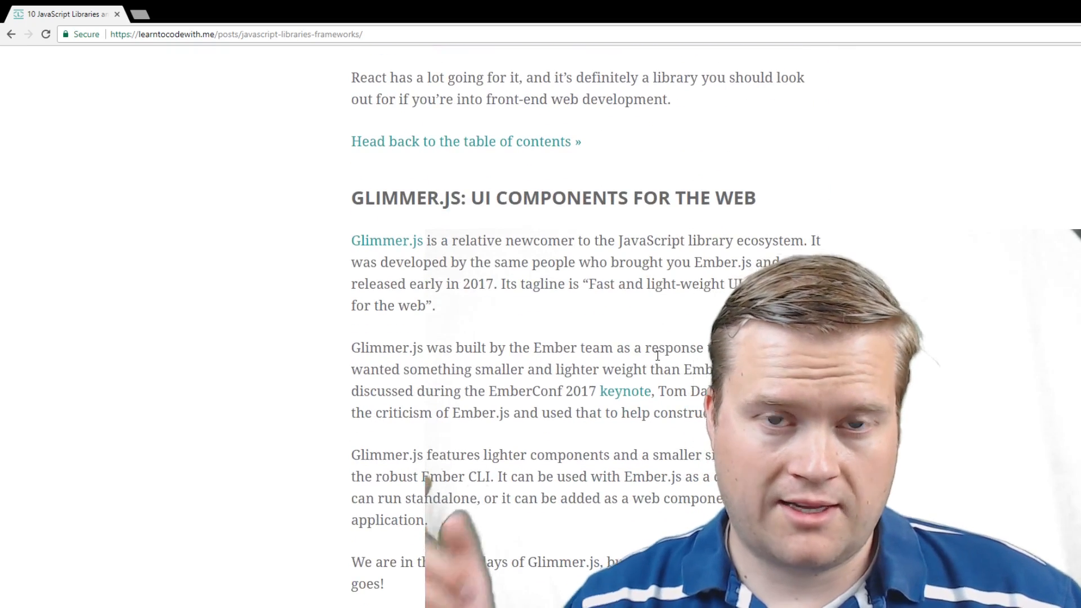
# Read the rest of the Glimmer.js entry until the Frameworks heading appears
pyautogui.scroll(-3)
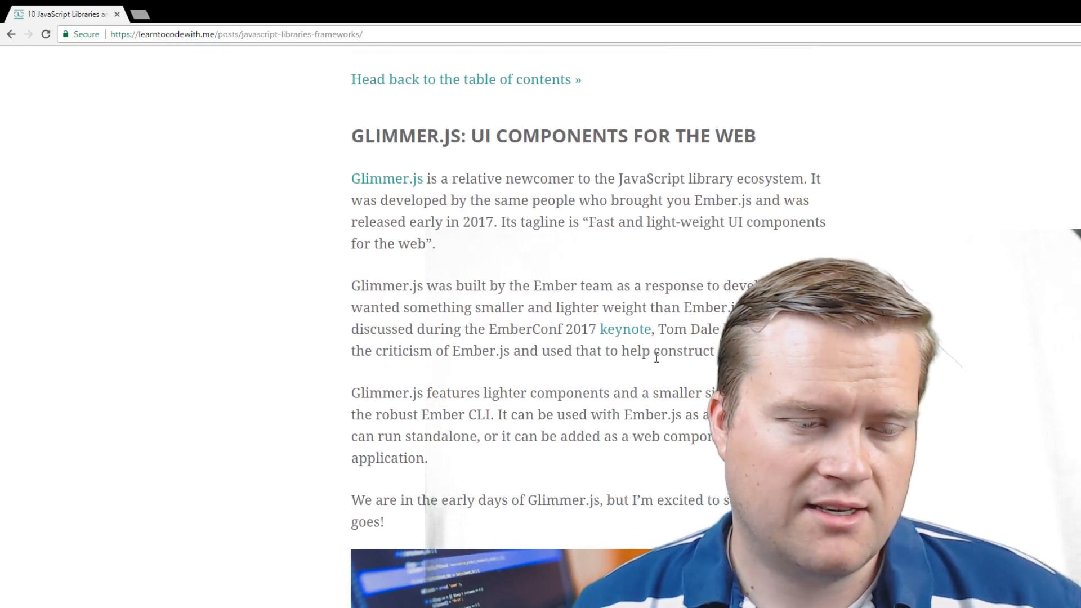
pyautogui.scroll(-3)
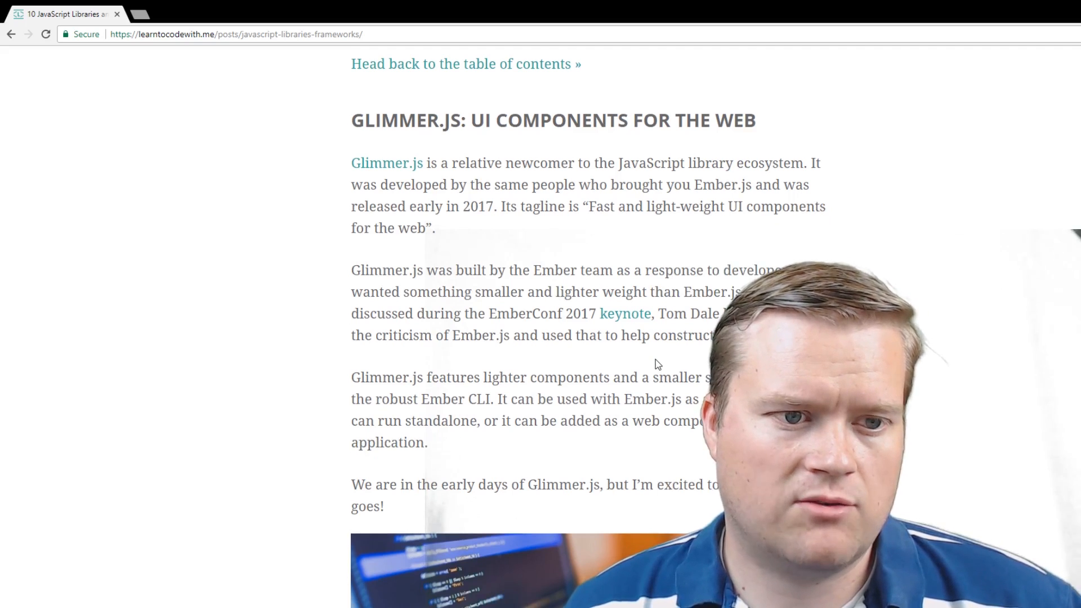
pyautogui.scroll(-3)
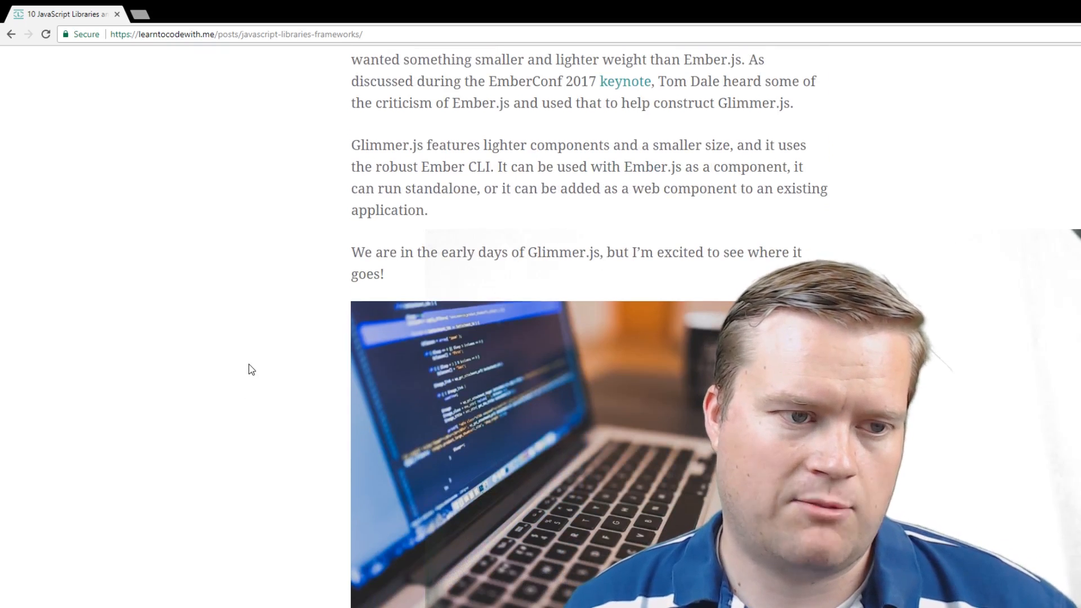
pyautogui.moveTo(247, 330)
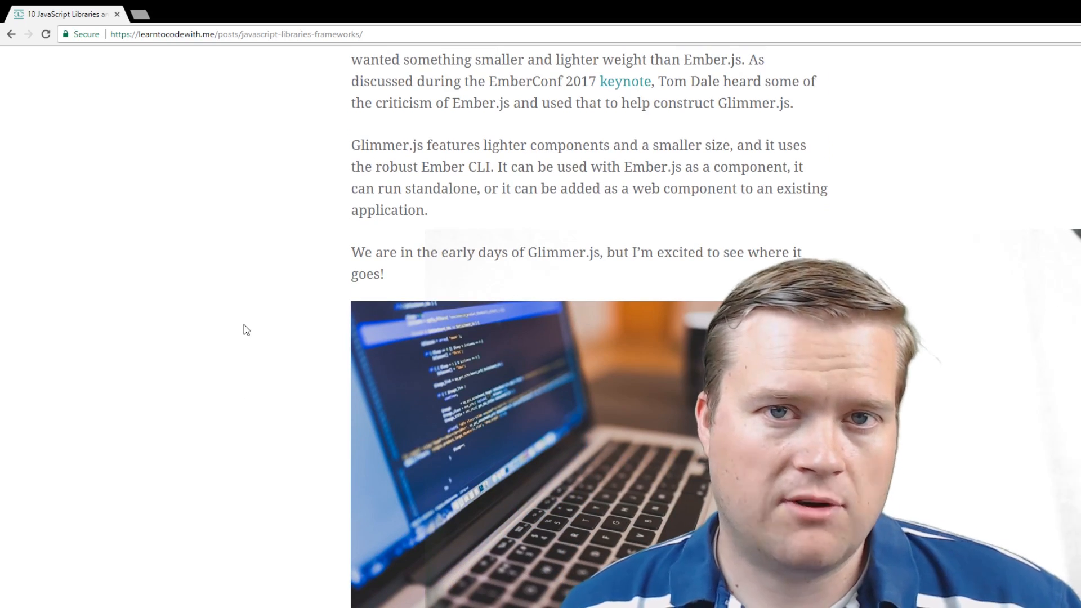
pyautogui.scroll(-3)
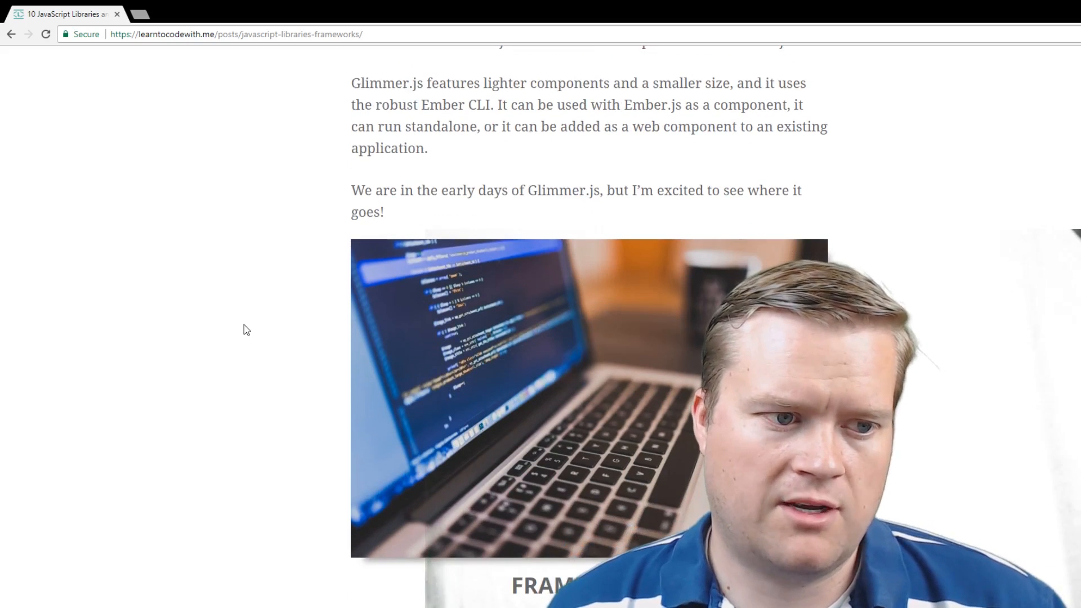
# Read through the Bootstrap entry until the Angular and AngularJS heading is visible
pyautogui.scroll(-3)
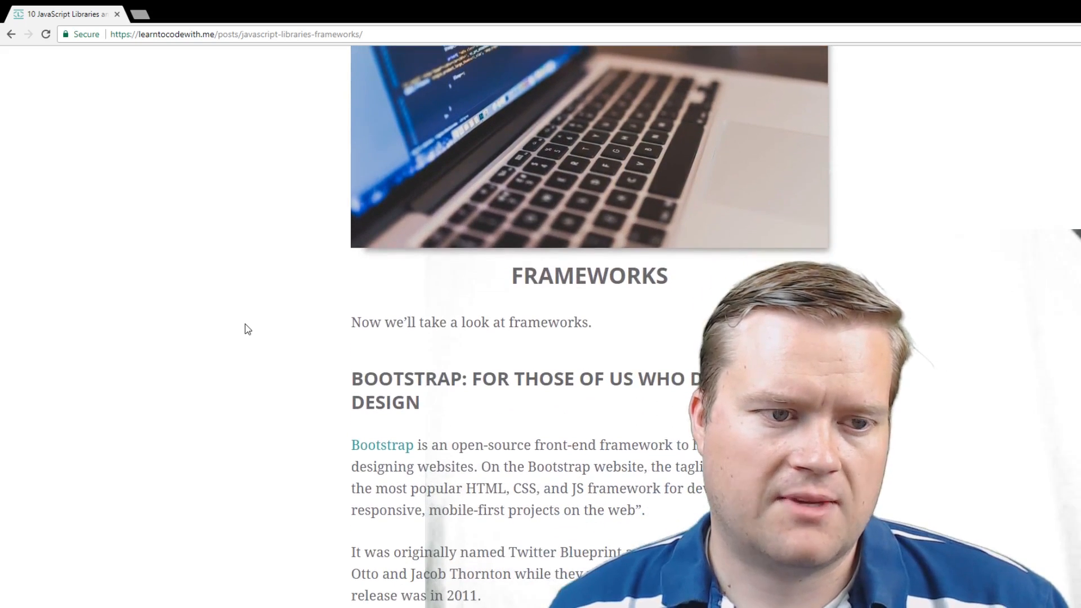
pyautogui.scroll(-3)
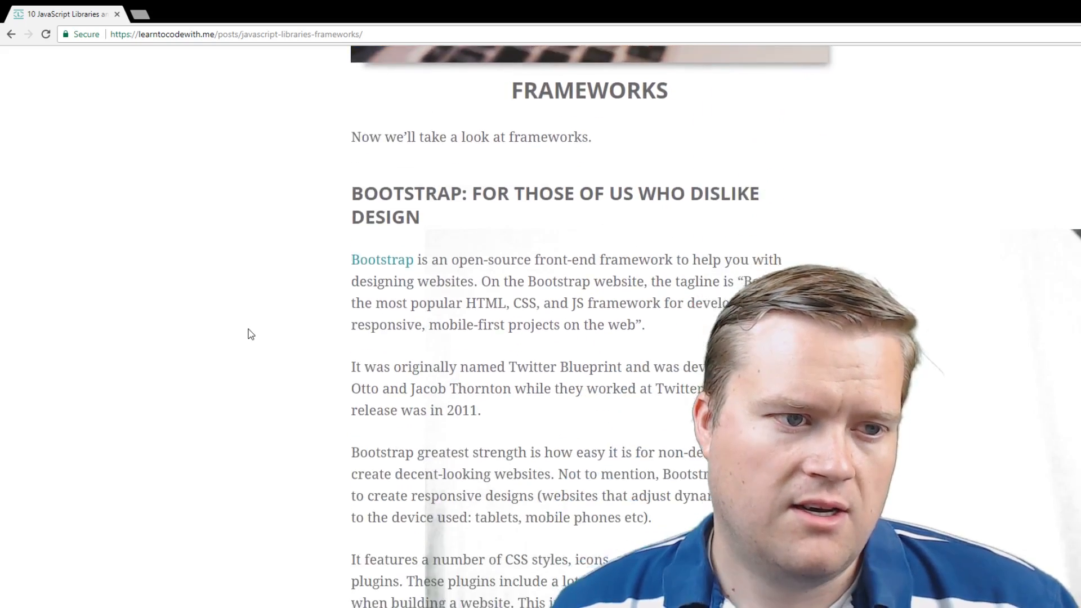
pyautogui.scroll(-3)
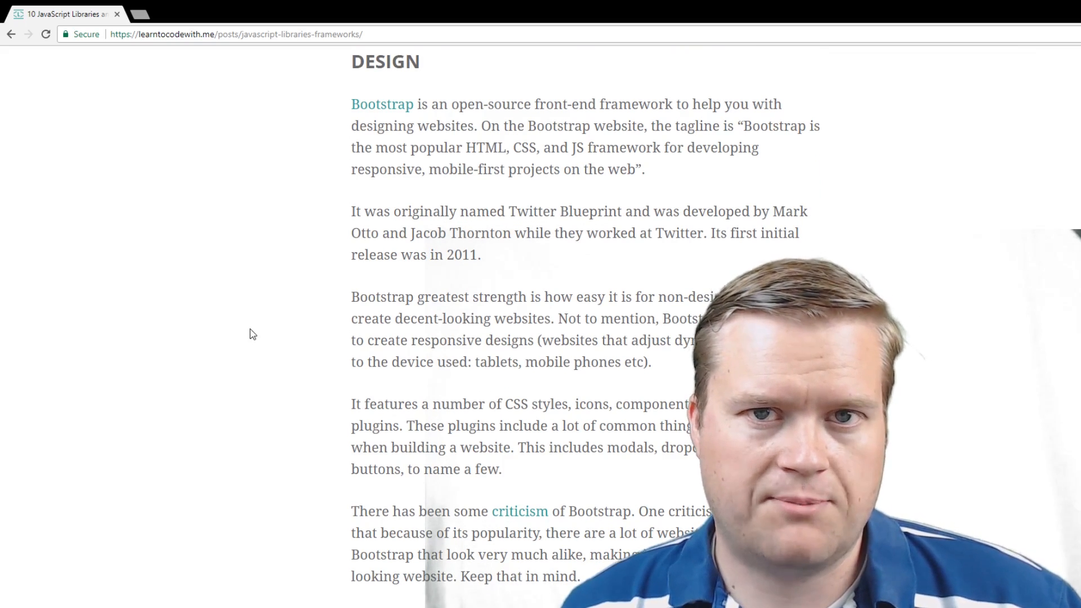
pyautogui.scroll(-3)
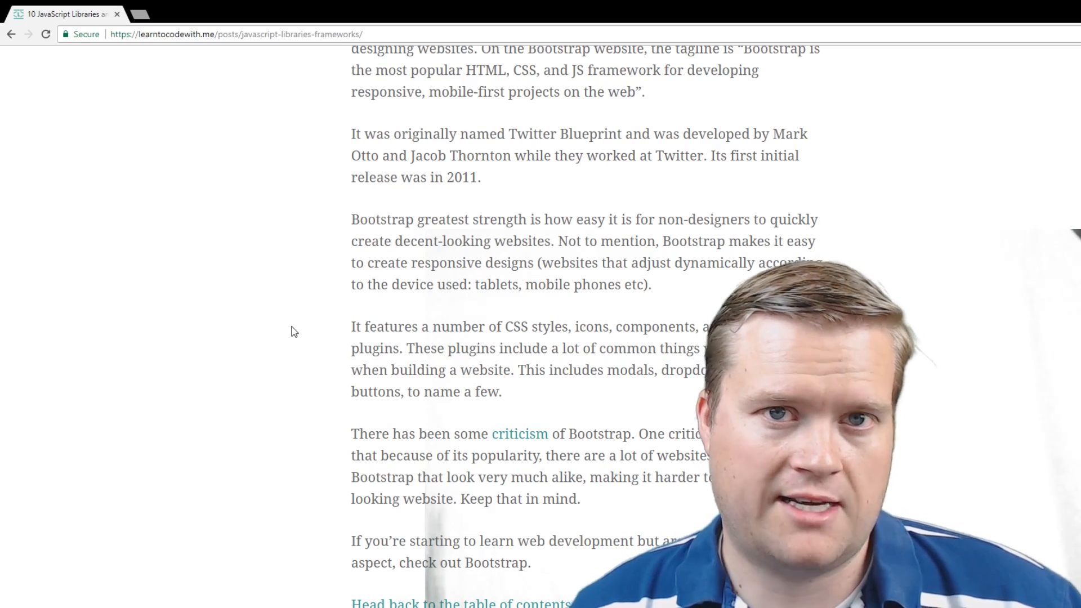
pyautogui.scroll(-3)
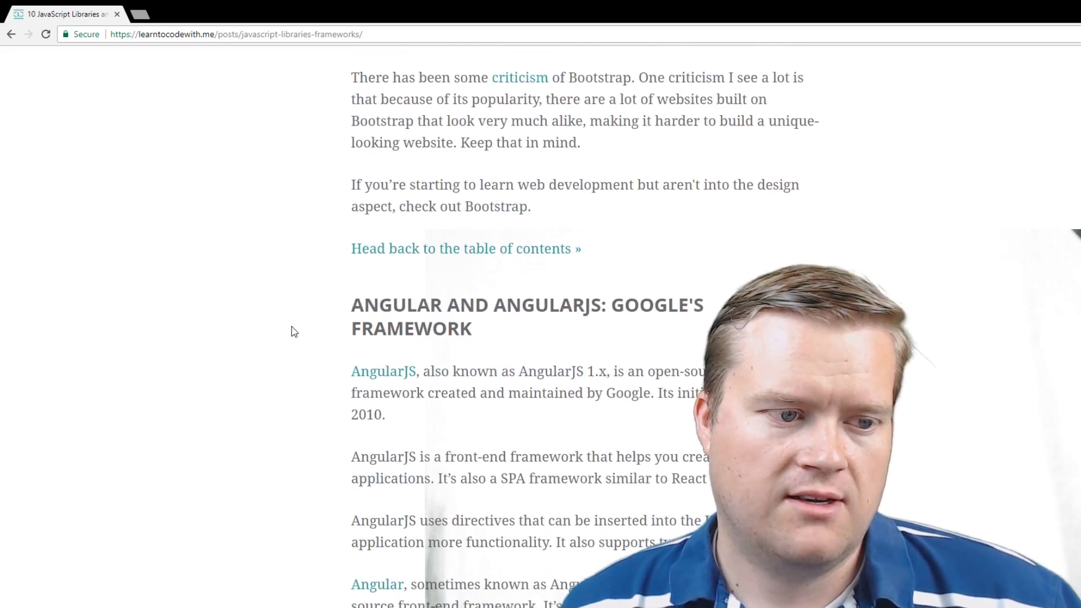
# Read through the Angular and AngularJS entry until the Ember.js heading comes into view
pyautogui.scroll(-3)
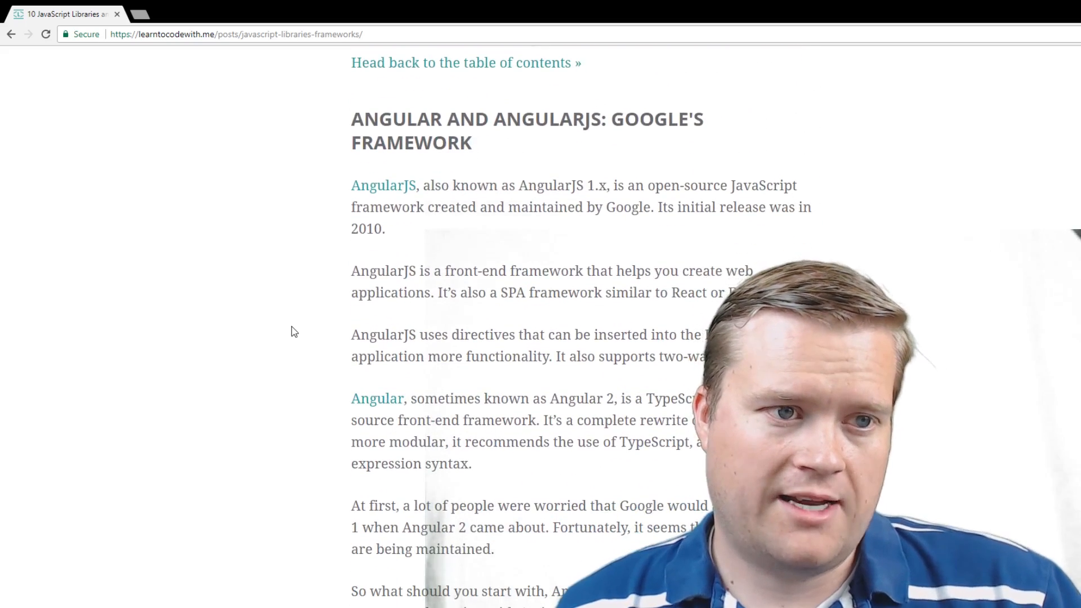
pyautogui.scroll(-3)
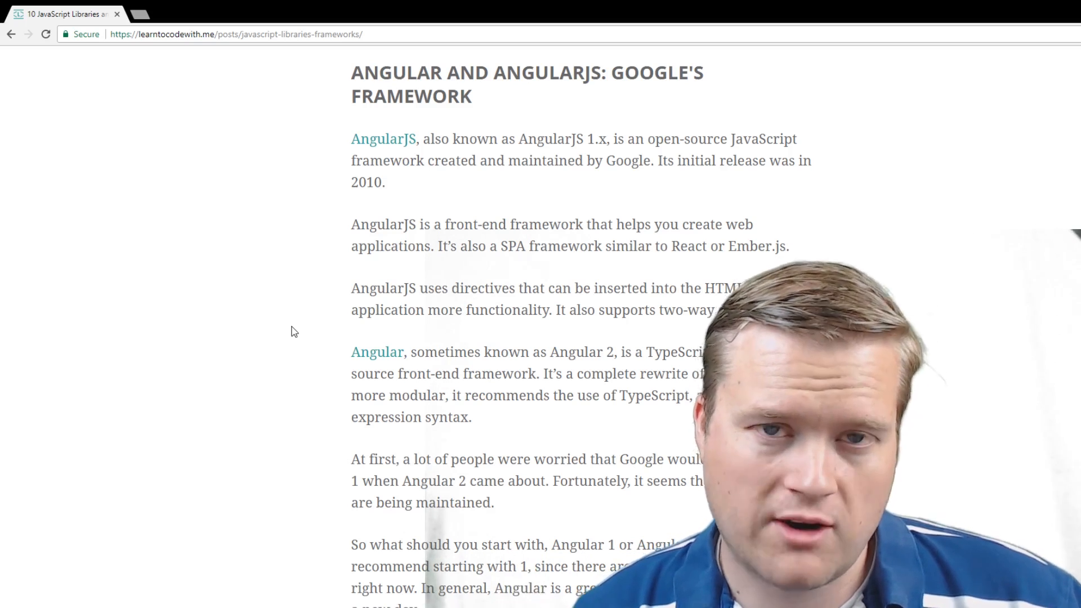
pyautogui.scroll(-3)
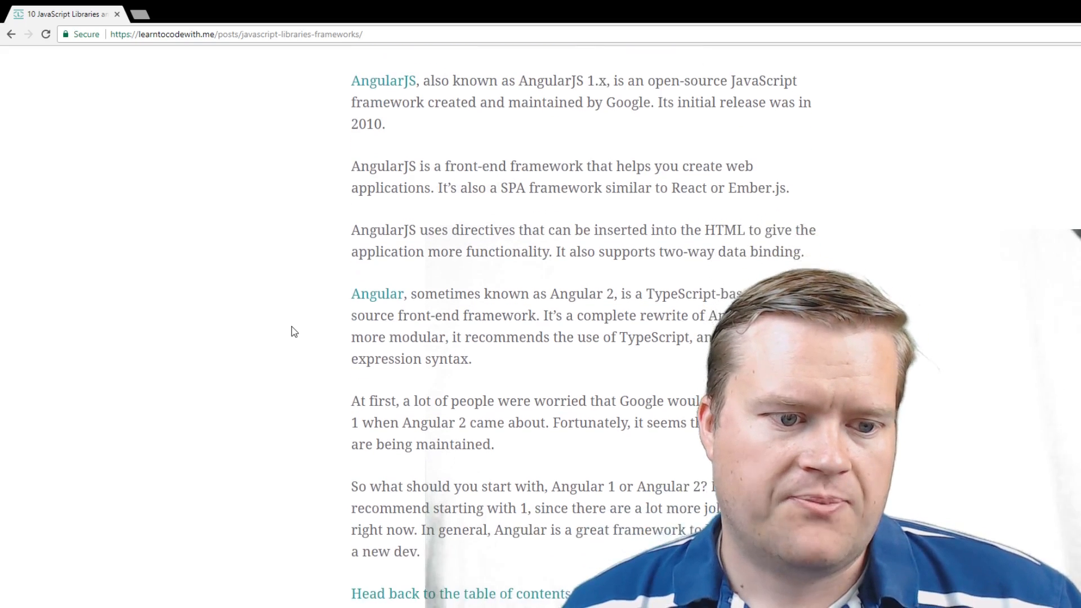
pyautogui.scroll(-3)
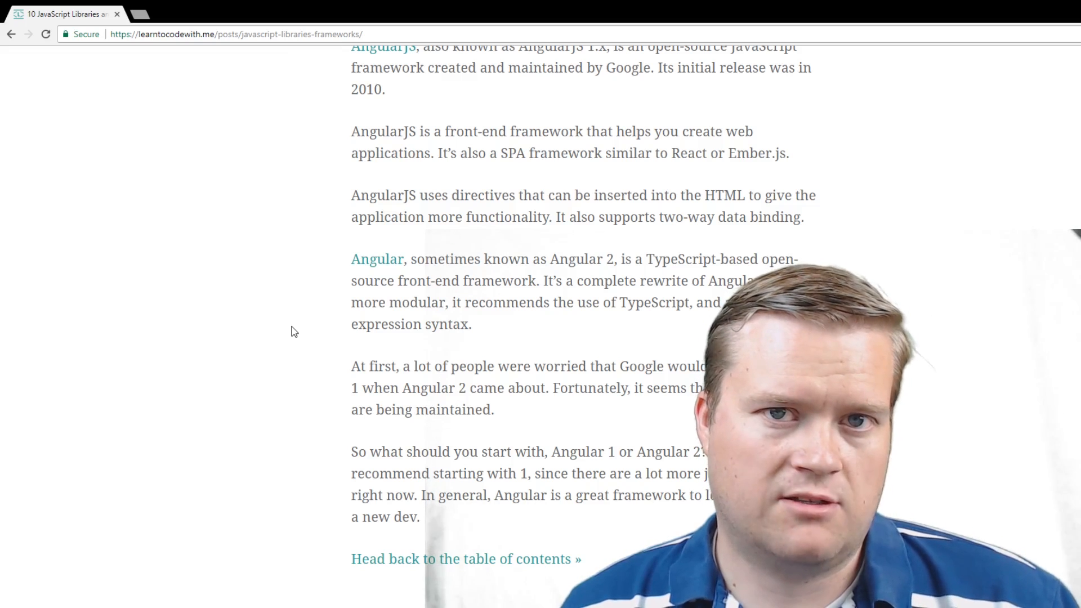
pyautogui.scroll(-3)
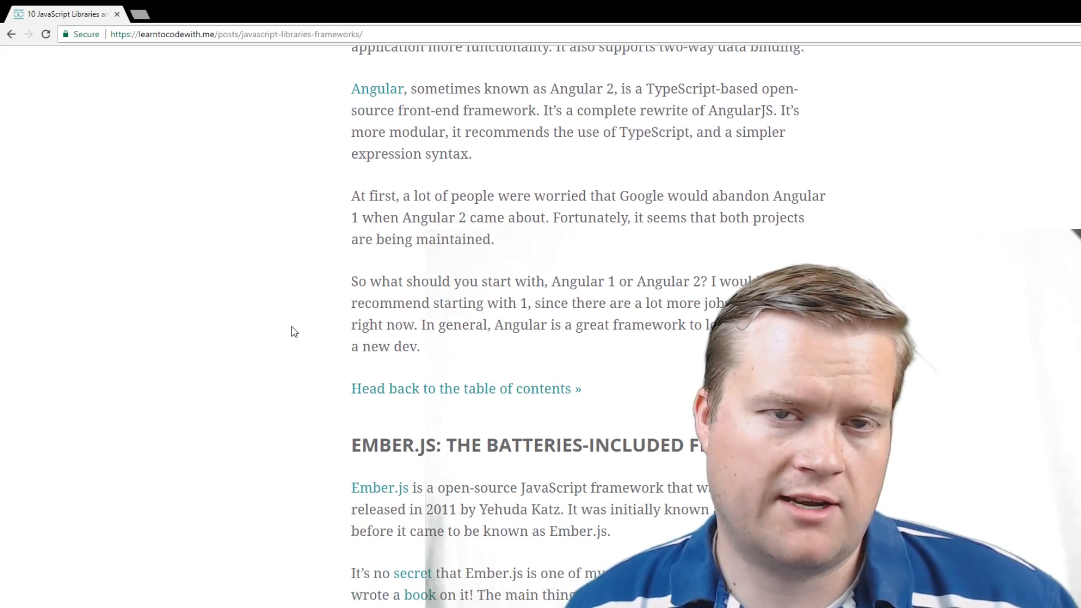
# Read the Ember.js entry to its closing link and reach the Aurelia: The Forward-Looking Framework heading
pyautogui.scroll(-3)
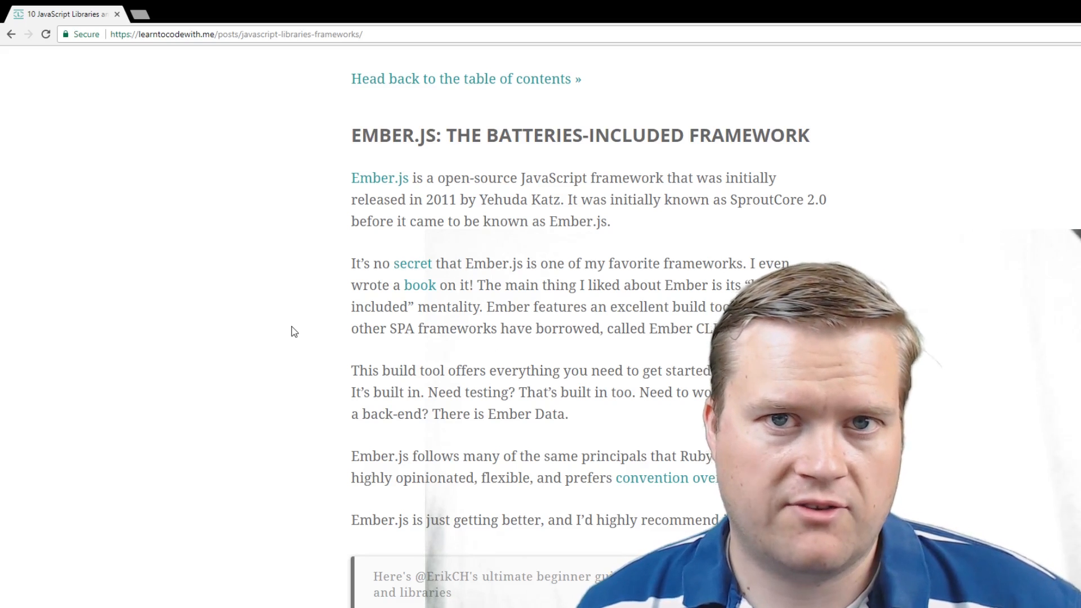
pyautogui.scroll(-3)
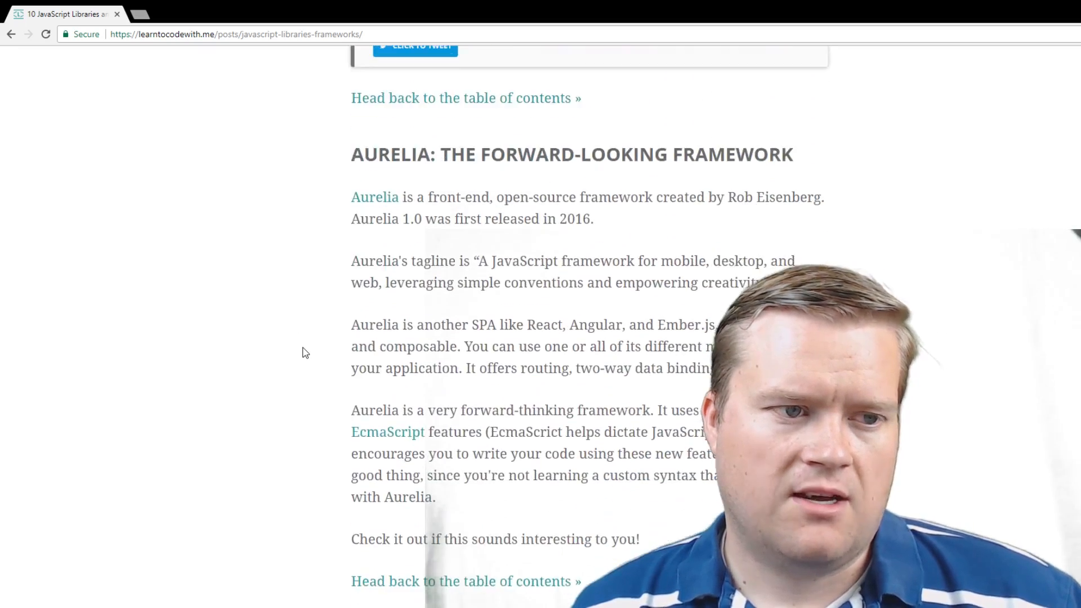
# Read the Aurelia entry to its closing link until Vue.js: The Progressive Framework fills the page
pyautogui.scroll(-3)
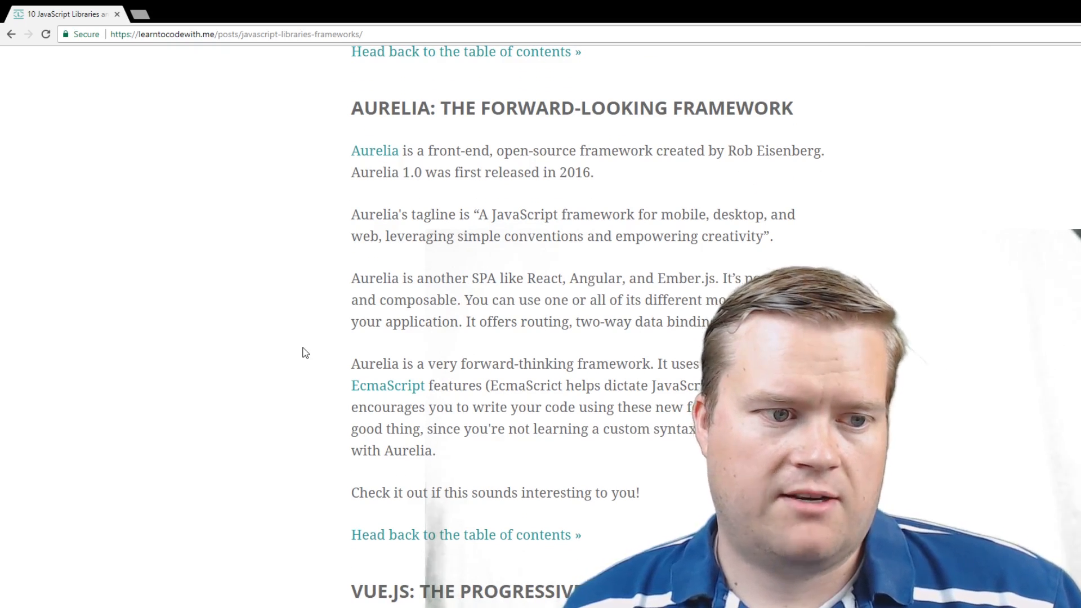
pyautogui.scroll(-3)
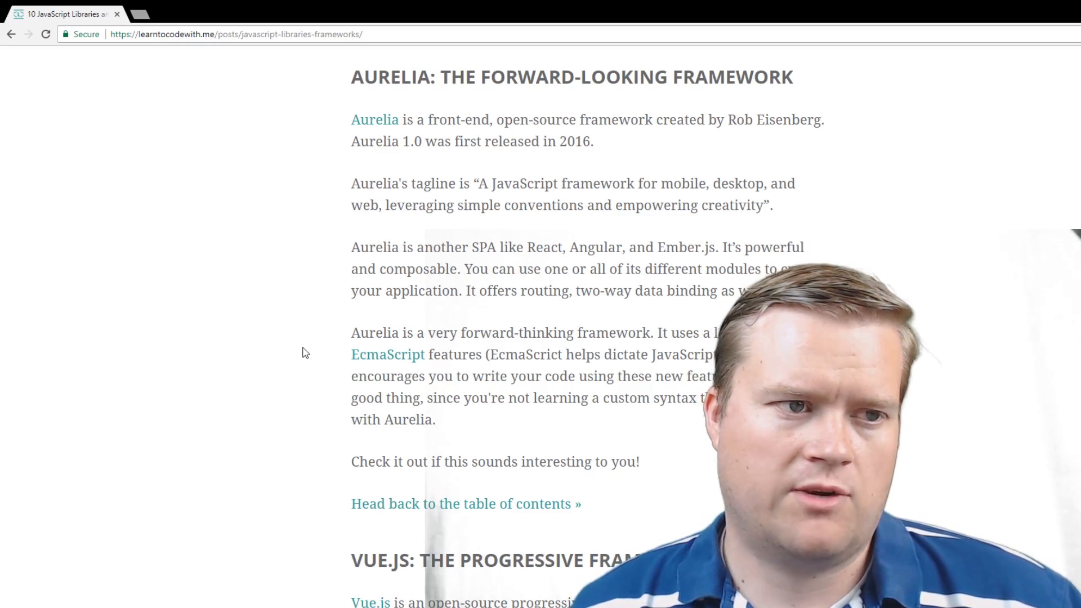
pyautogui.scroll(-3)
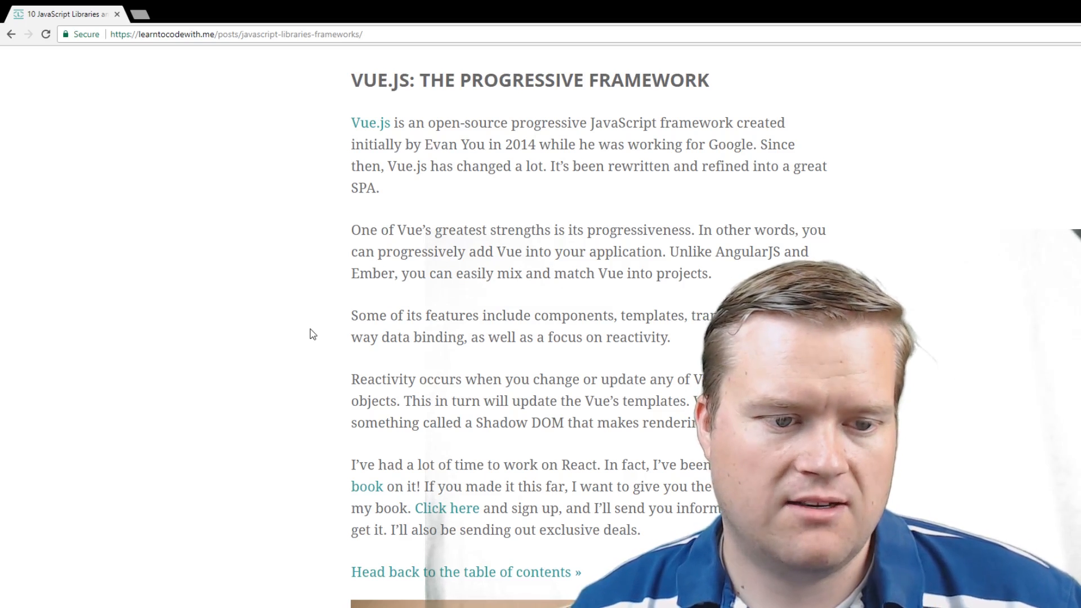
# Read past the Vue.js entry and laptop photo to the TL;DR heading and References
pyautogui.scroll(-3)
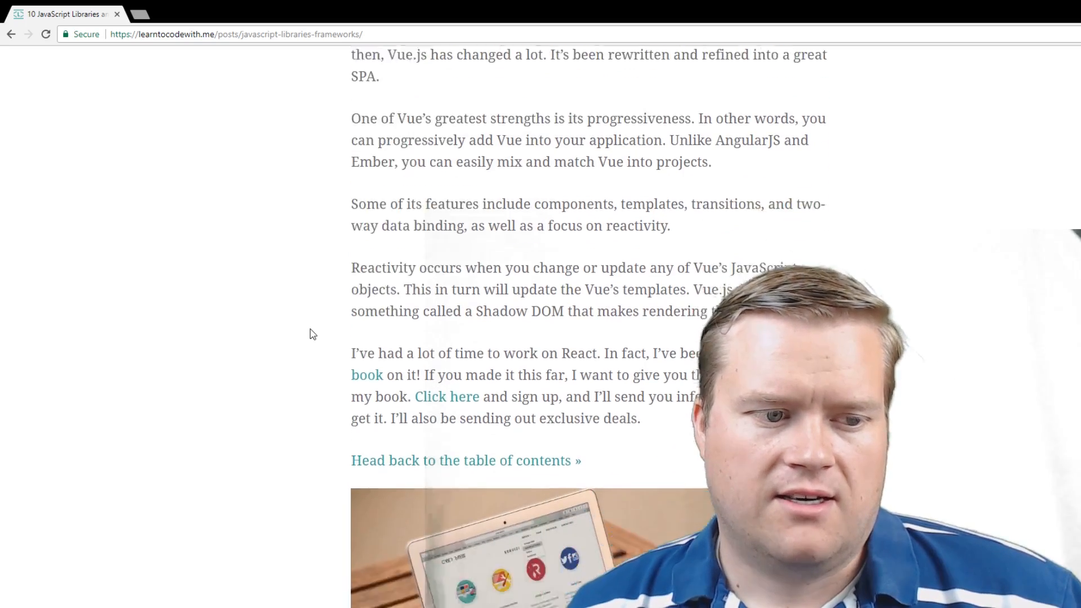
pyautogui.scroll(-3)
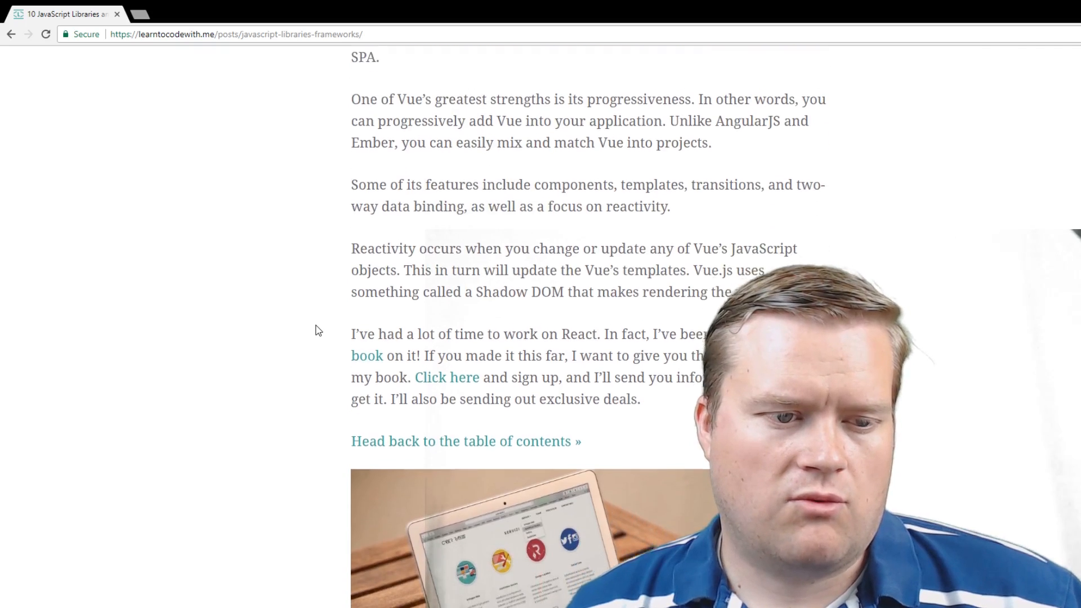
pyautogui.scroll(-3)
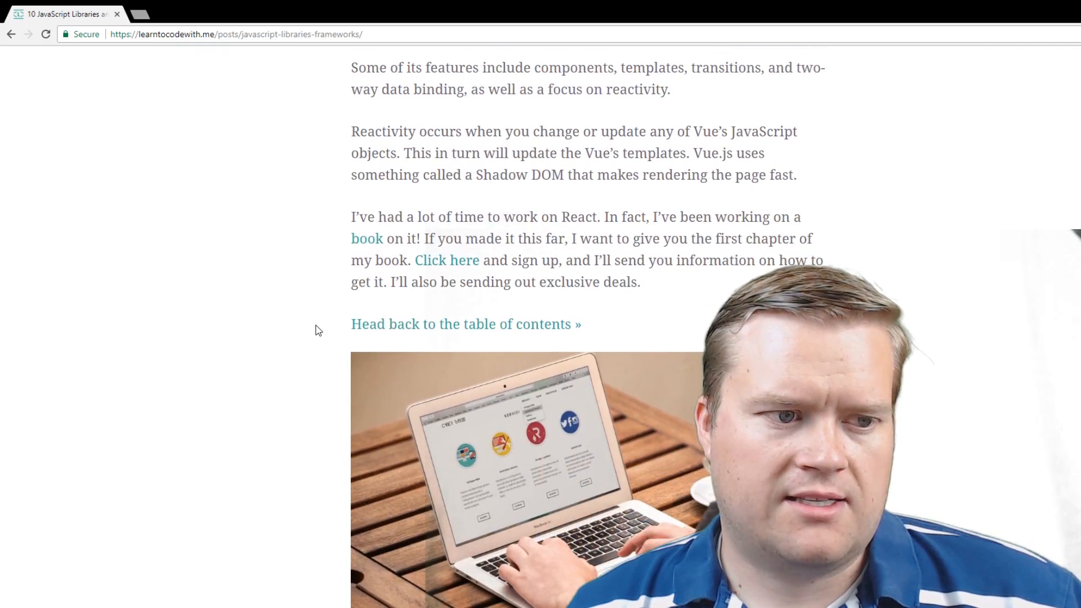
pyautogui.scroll(-3)
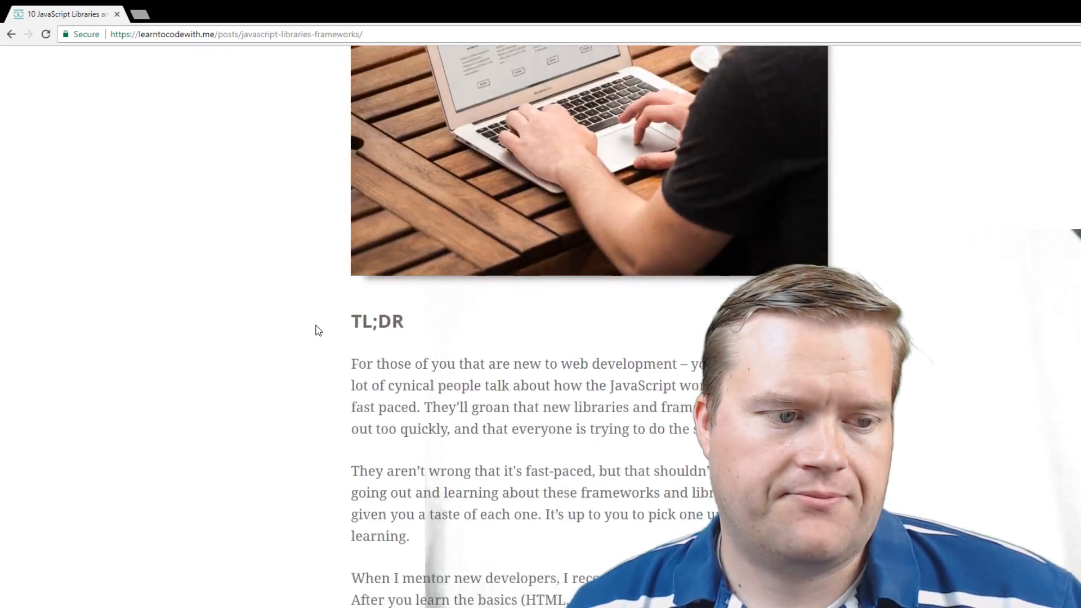
pyautogui.scroll(-3)
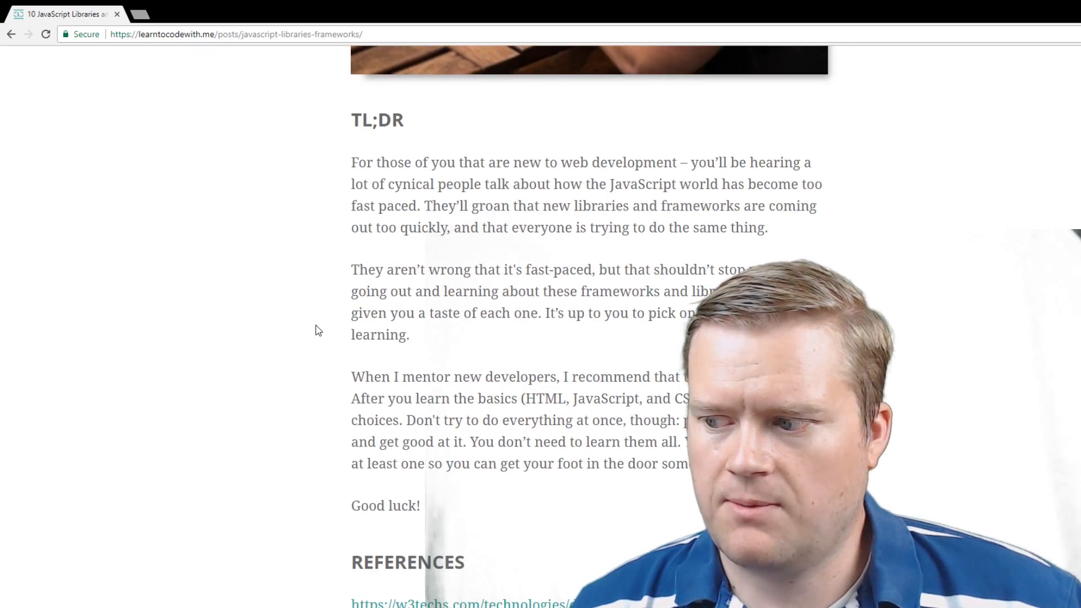